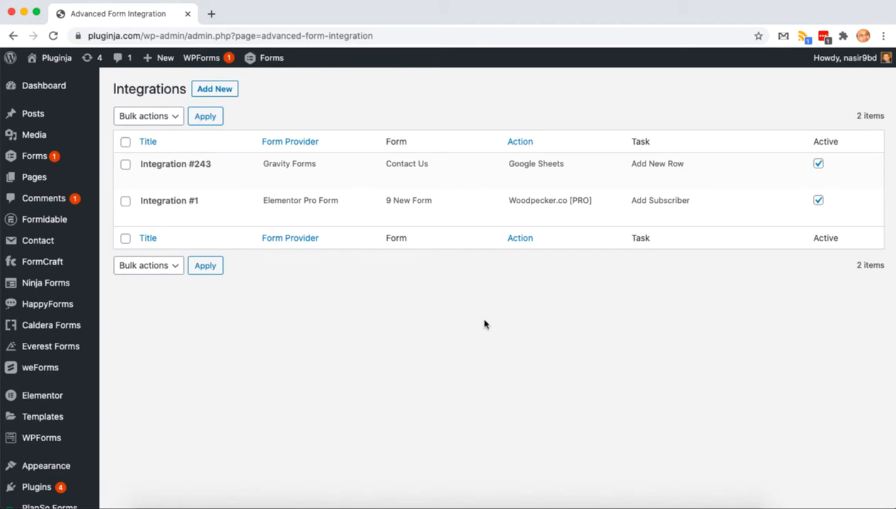
pyautogui.moveTo(461, 321)
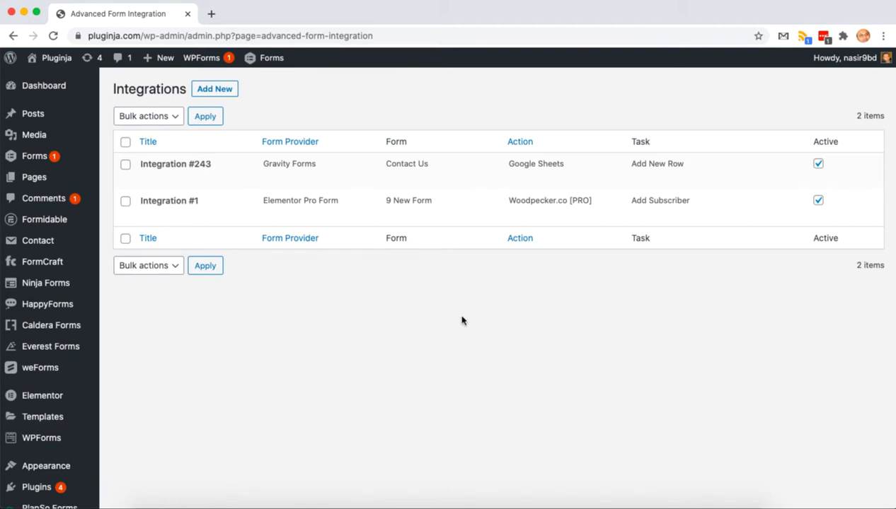
pyautogui.moveTo(454, 319)
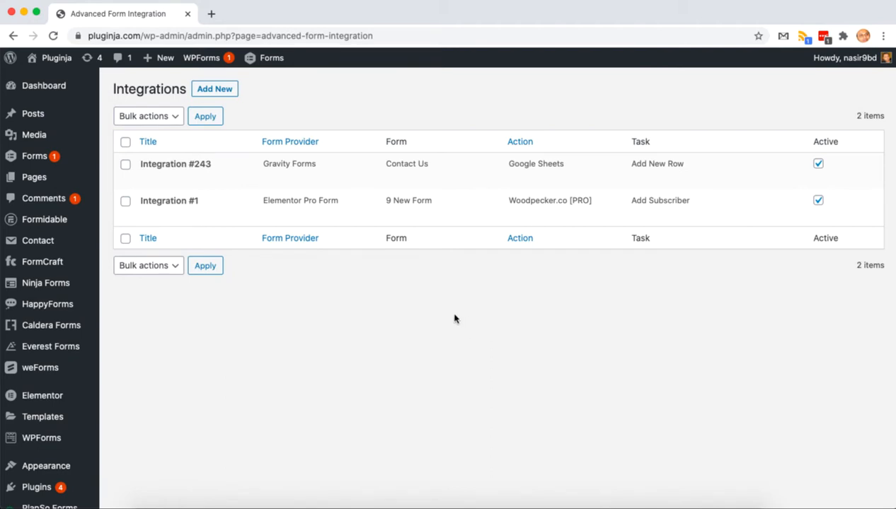
pyautogui.moveTo(438, 318)
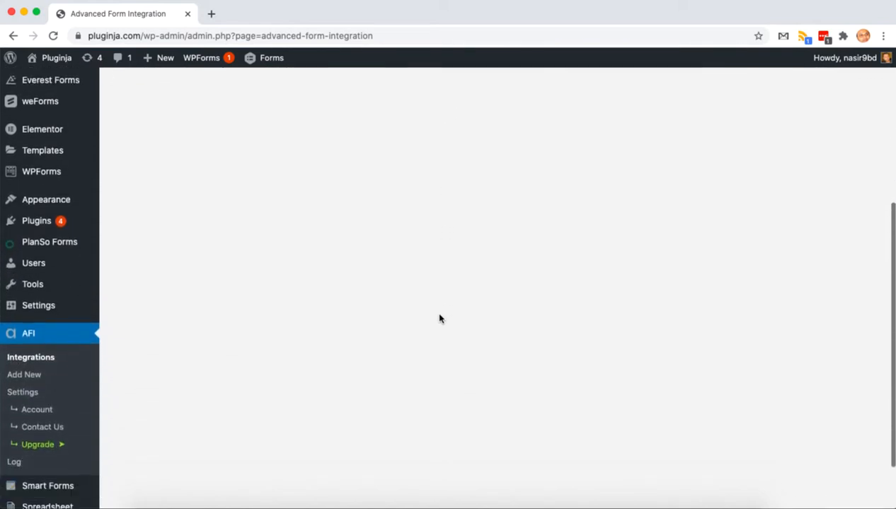
# - Open the Advanced Form Integration settings and show its Google Sheets tab
pyautogui.click(22, 392)
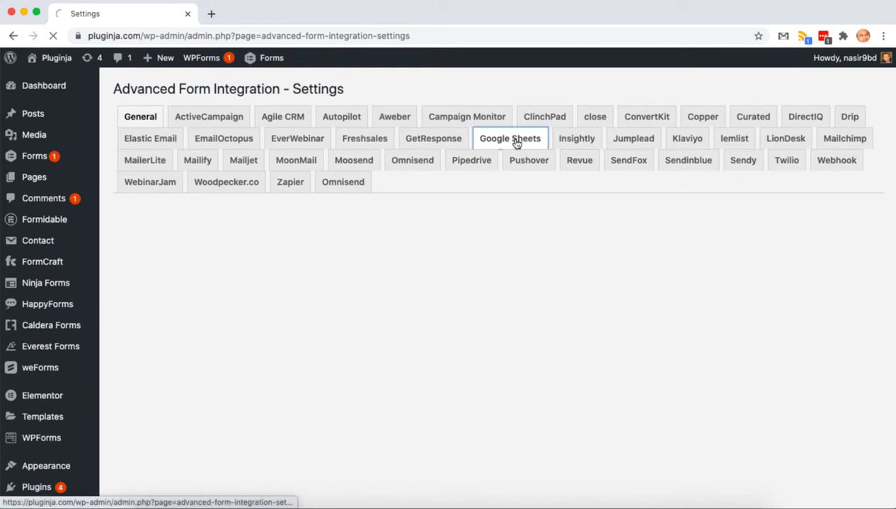
pyautogui.click(510, 138)
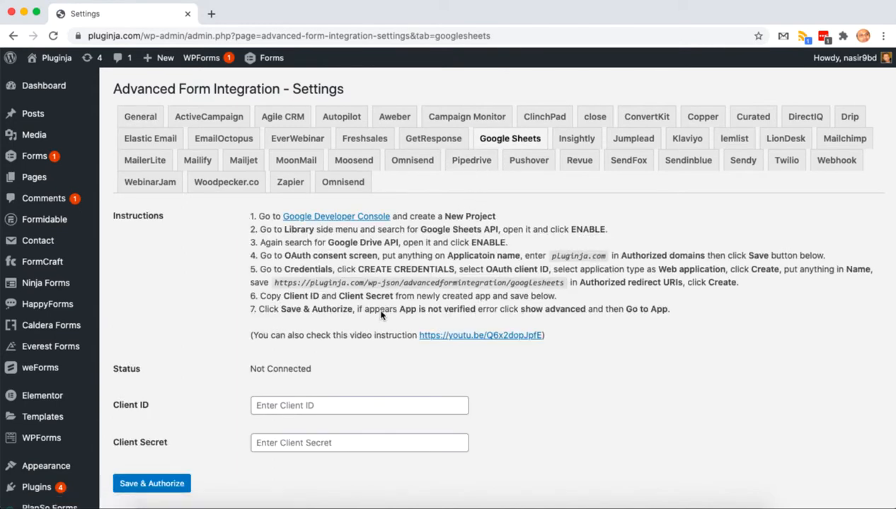
pyautogui.moveTo(336, 216)
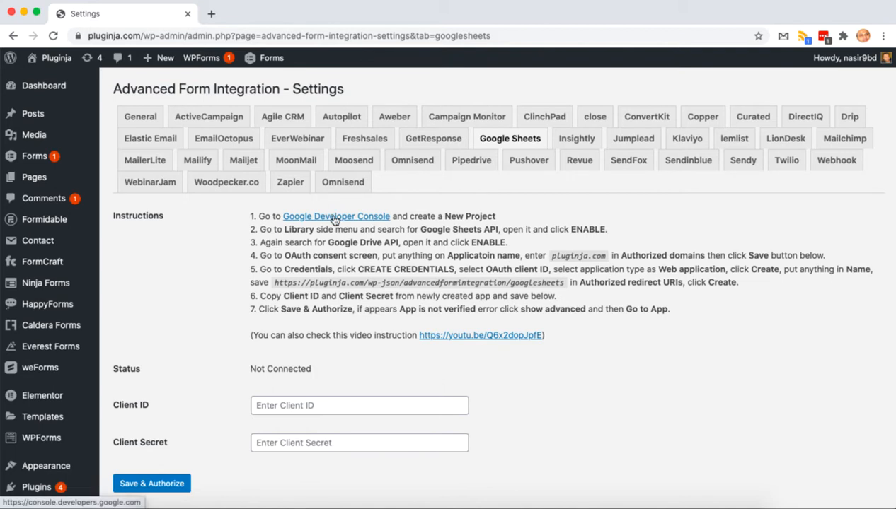
# - From the Google Developer Console link, create a project named 'AFI Test' and switch to it
pyautogui.click(336, 216)
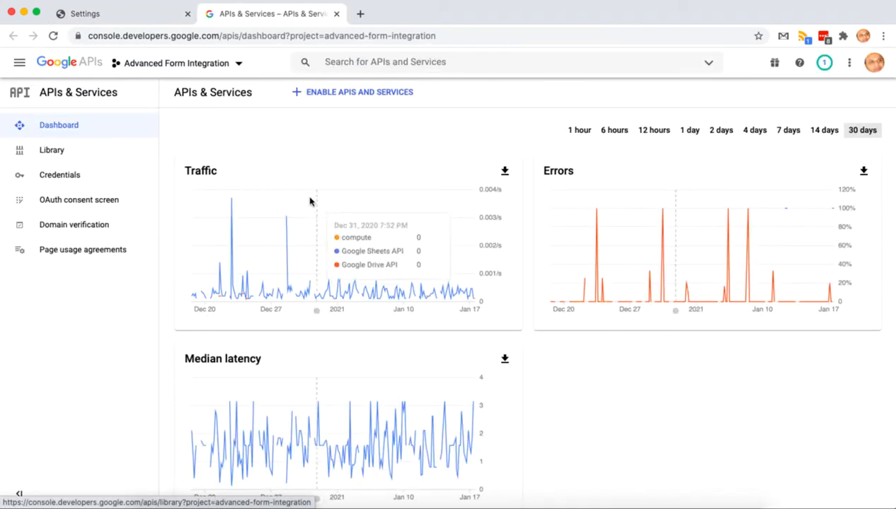
pyautogui.click(177, 63)
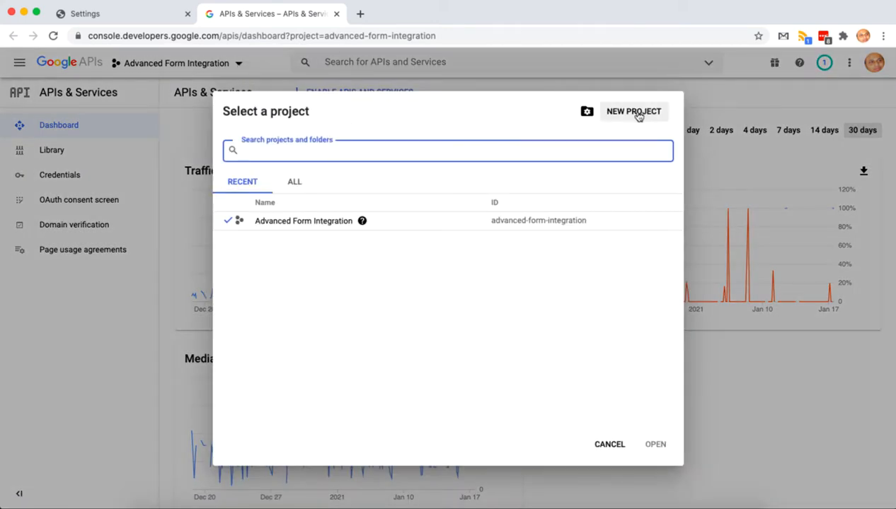
pyautogui.click(633, 111)
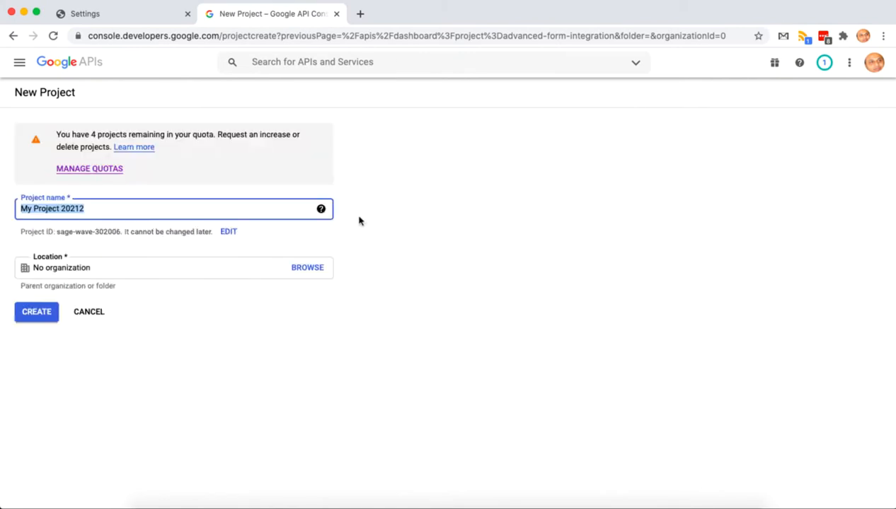
pyautogui.write('AFI')
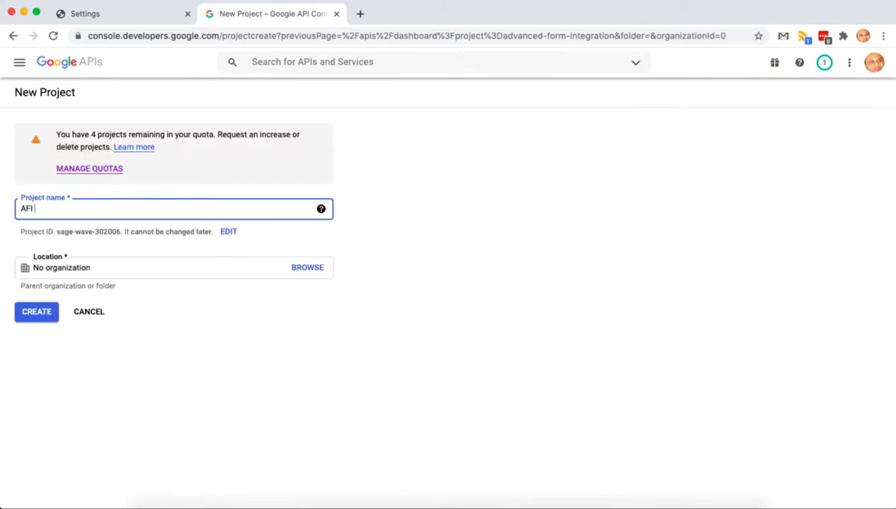
pyautogui.write('Test')
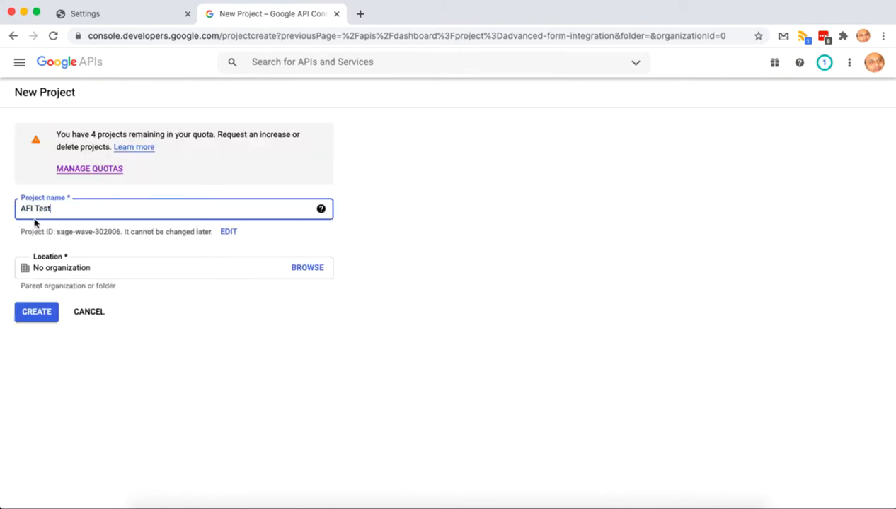
pyautogui.click(36, 312)
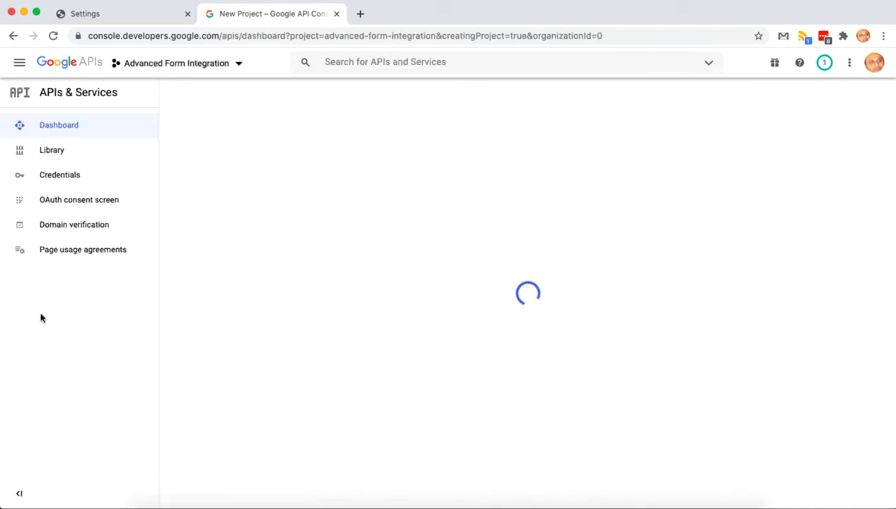
pyautogui.click(824, 62)
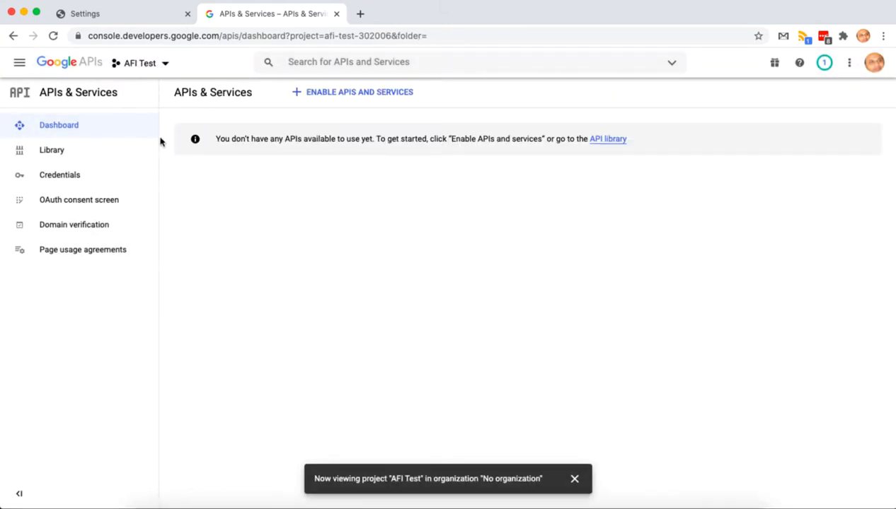
# - Find the Google Drive API in the API library by searching 'drive' and enable it
pyautogui.click(51, 149)
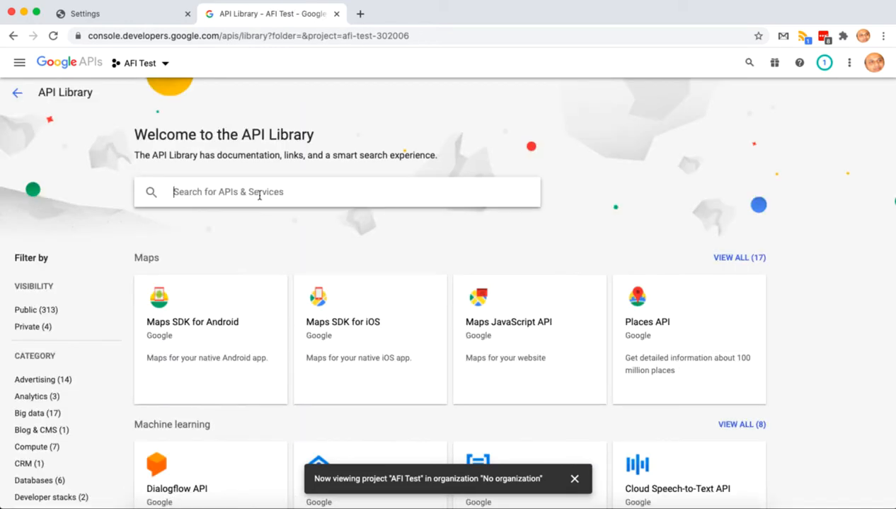
pyautogui.write('drive')
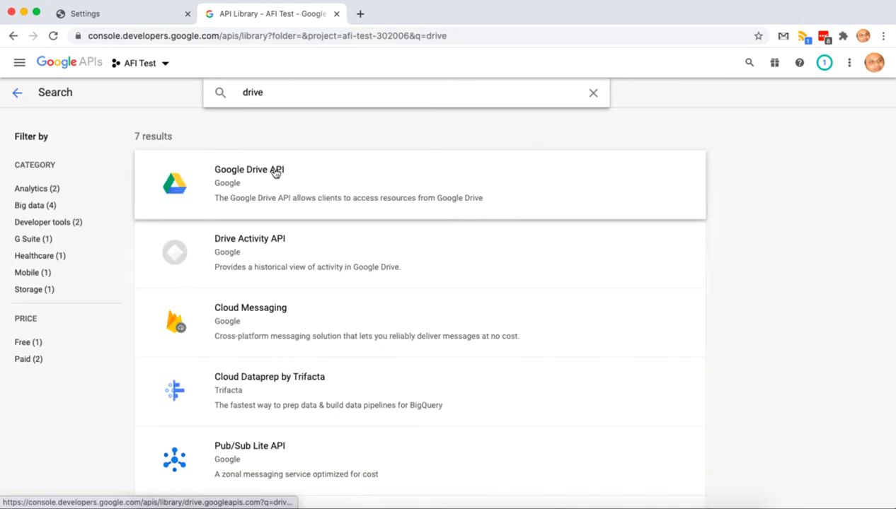
pyautogui.click(249, 170)
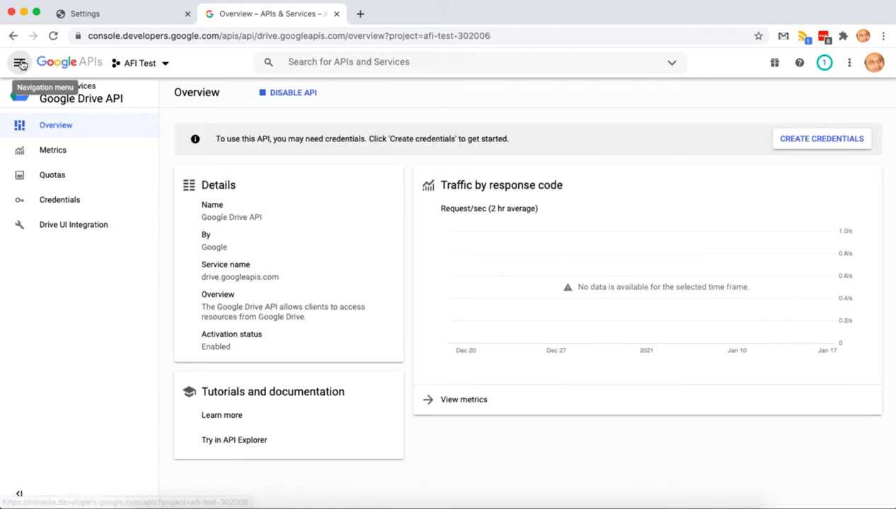
# - Return to the API library, find the Google Sheets API and enable it
pyautogui.click(20, 63)
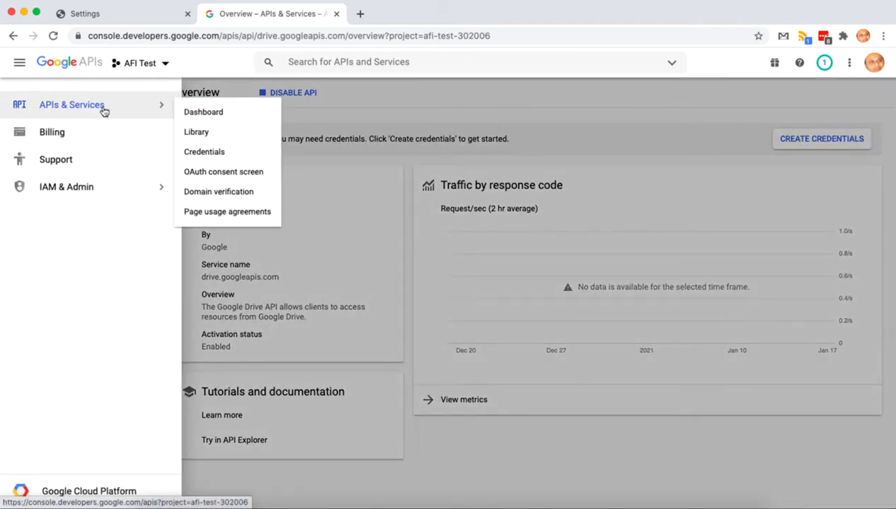
pyautogui.click(196, 132)
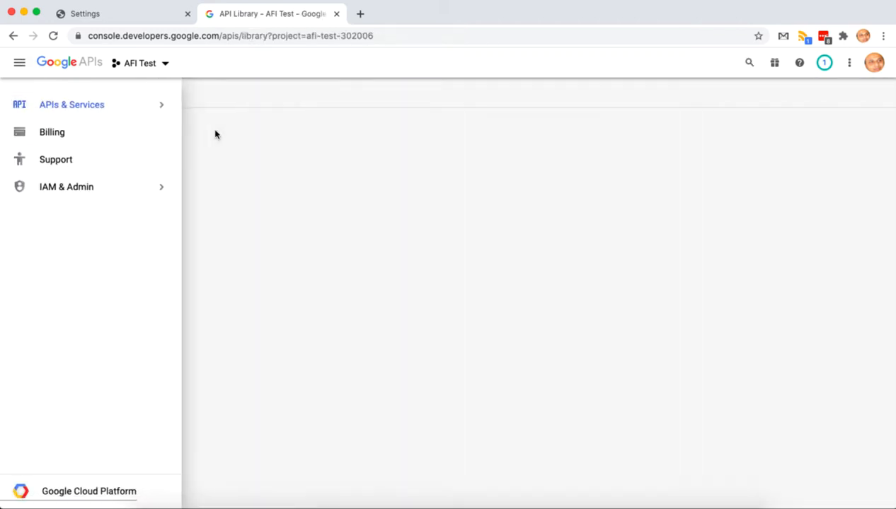
pyautogui.write('sheet')
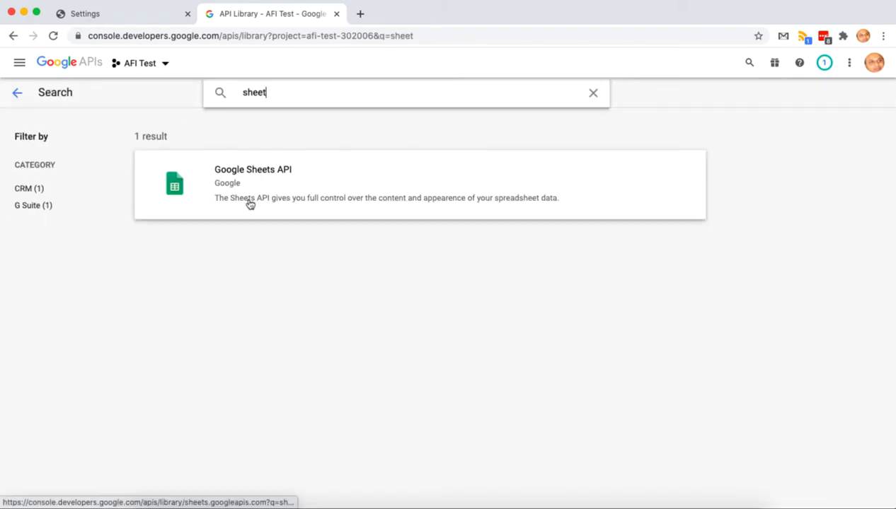
pyautogui.click(253, 184)
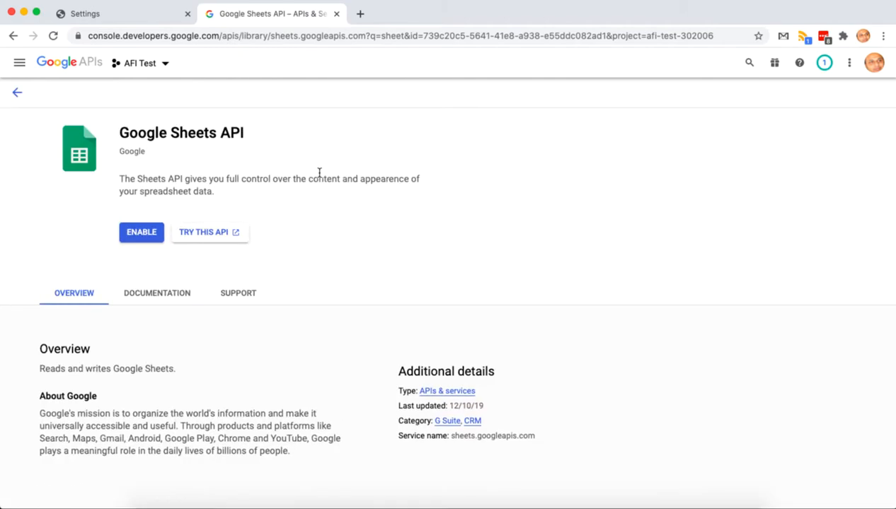
pyautogui.click(141, 233)
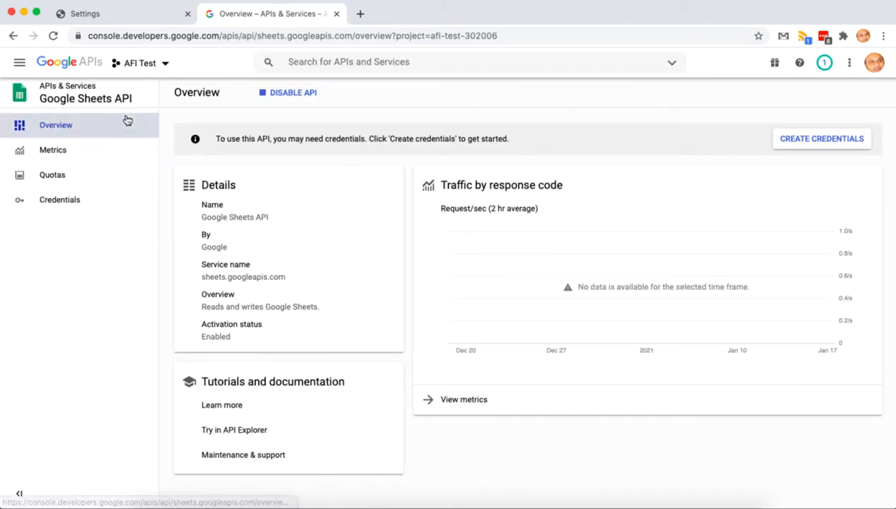
pyautogui.click(19, 62)
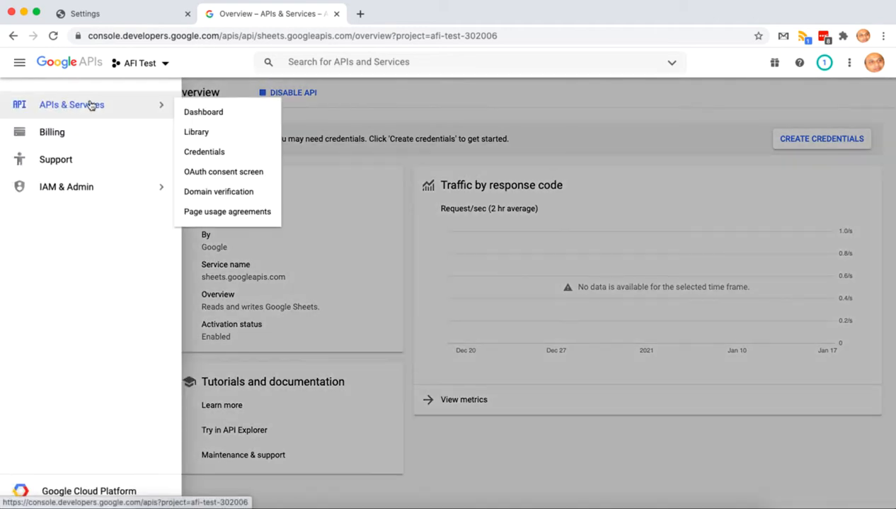
# - Start an External OAuth consent screen with app name AFI Test and the account's support email
pyautogui.click(223, 172)
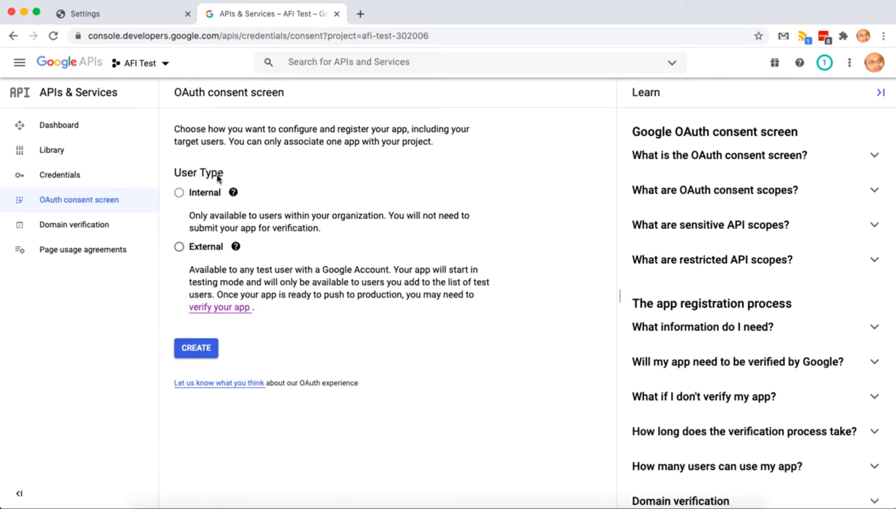
pyautogui.click(179, 246)
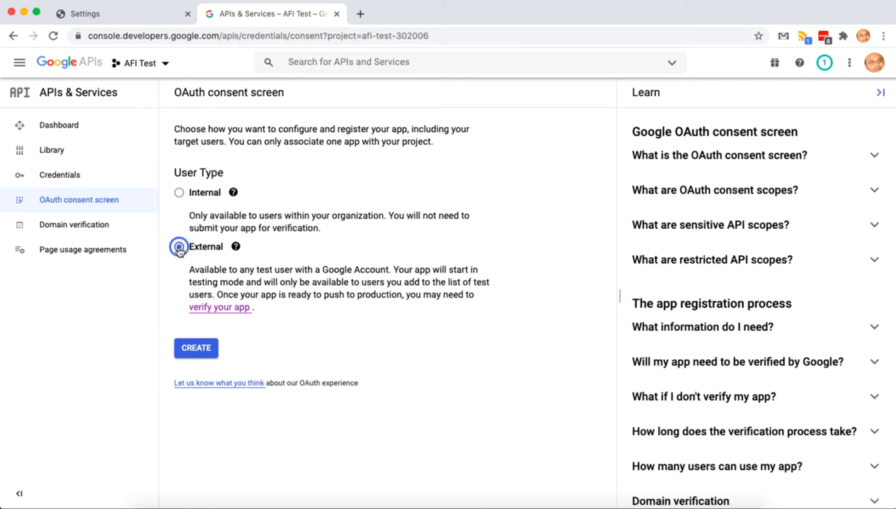
pyautogui.click(196, 348)
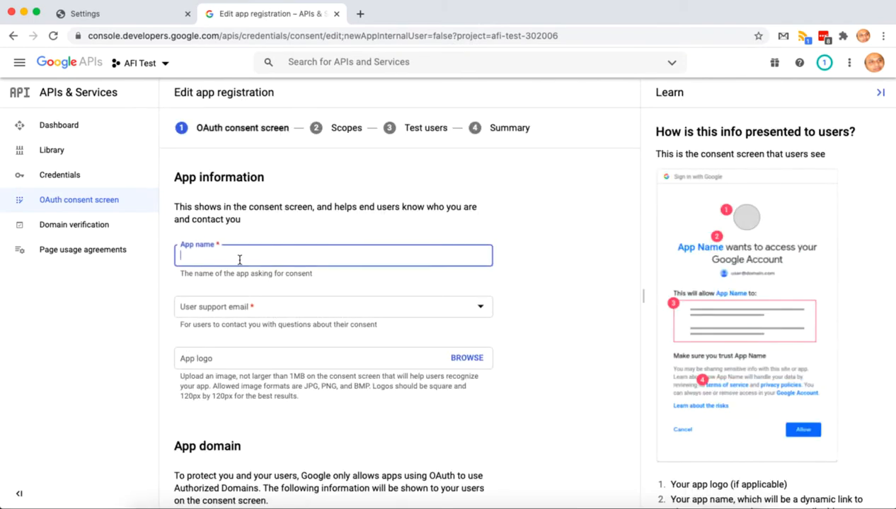
pyautogui.write('AFI Test')
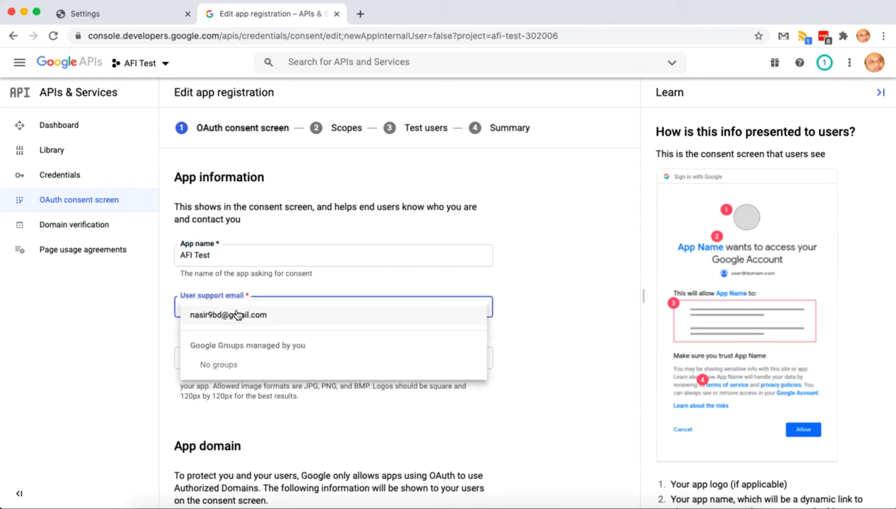
pyautogui.click(228, 315)
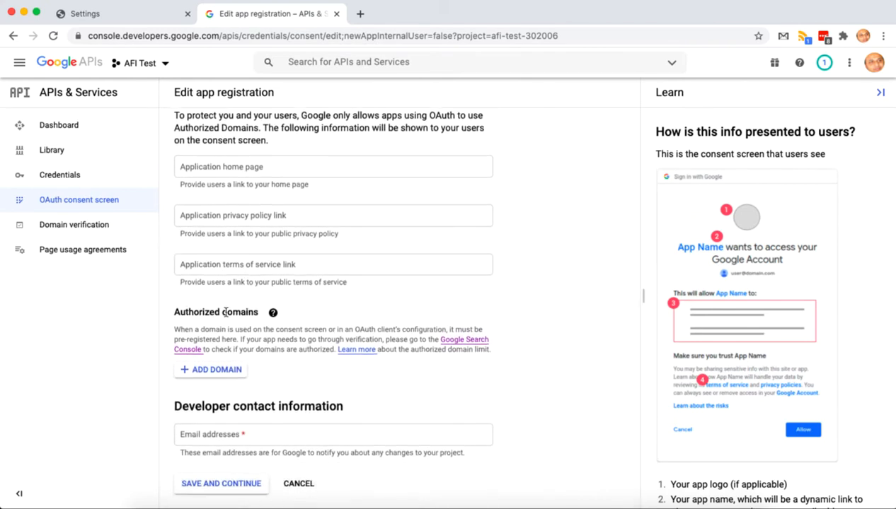
# - Add pluginja.com as an authorized domain, copied from the AFI settings tab
pyautogui.click(210, 370)
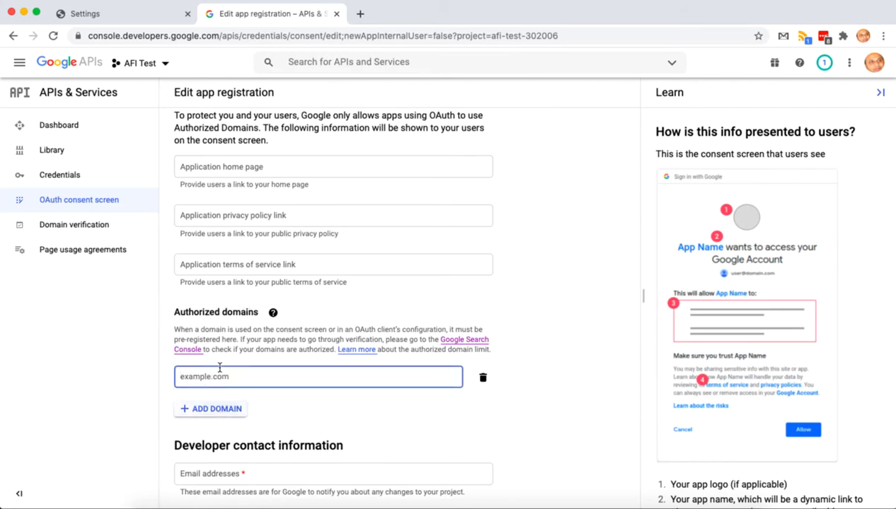
pyautogui.click(120, 13)
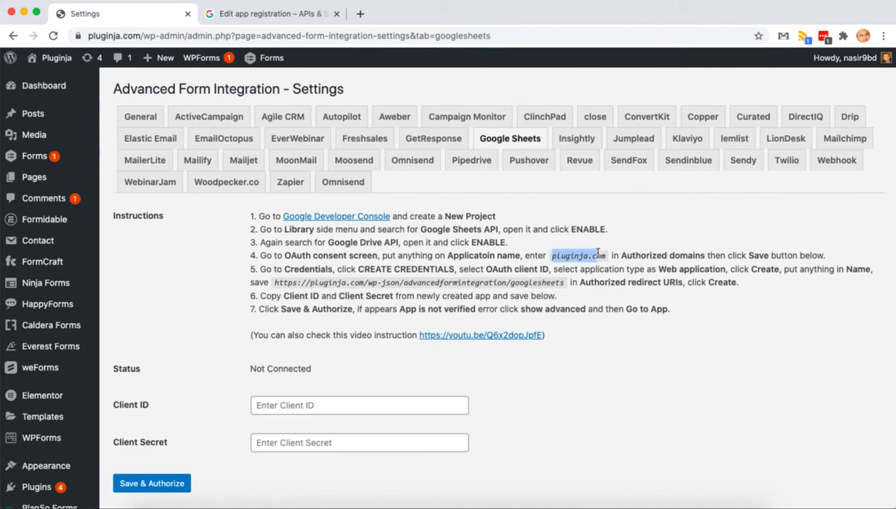
pyautogui.rightClick(573, 255)
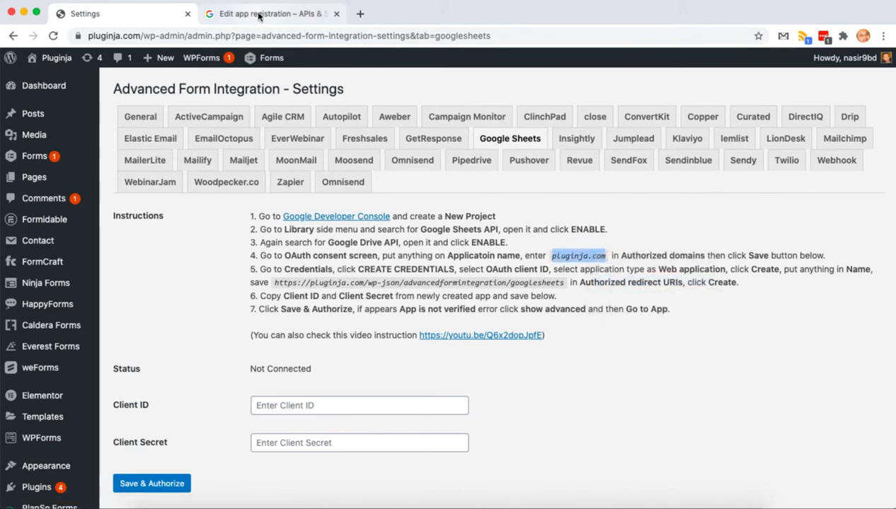
pyautogui.click(273, 14)
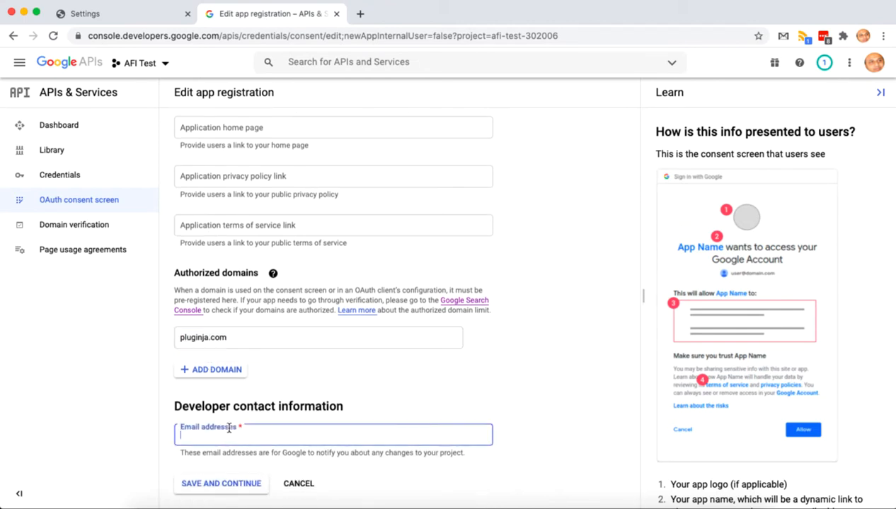
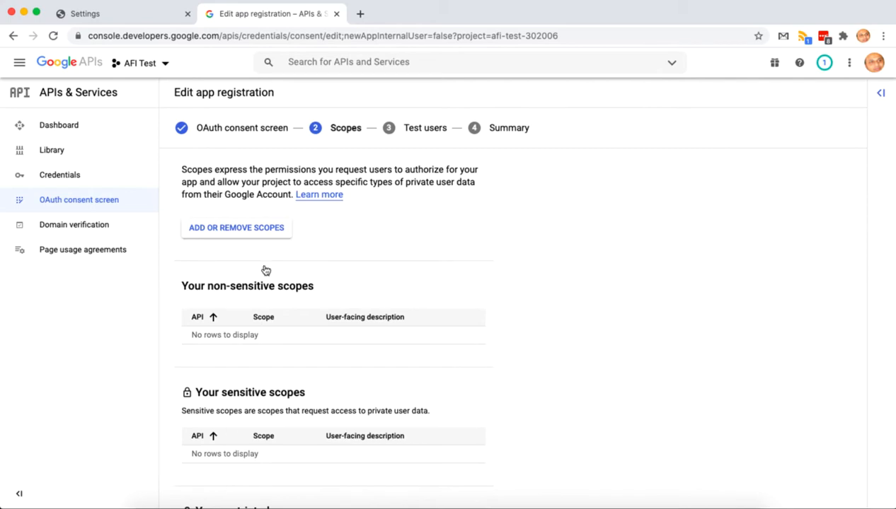
# - Filter the scope list by Google Sheets API and select the /auth/spreadsheets scope
pyautogui.click(235, 227)
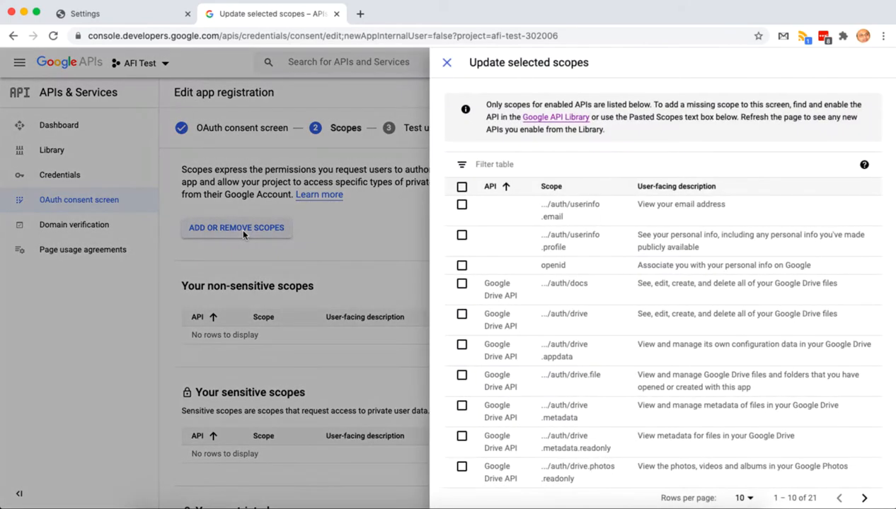
pyautogui.click(509, 164)
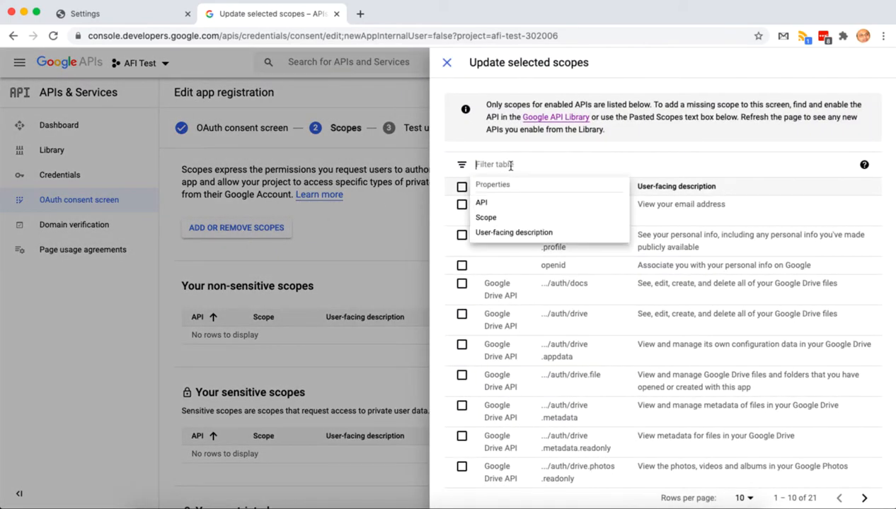
pyautogui.write('sheet')
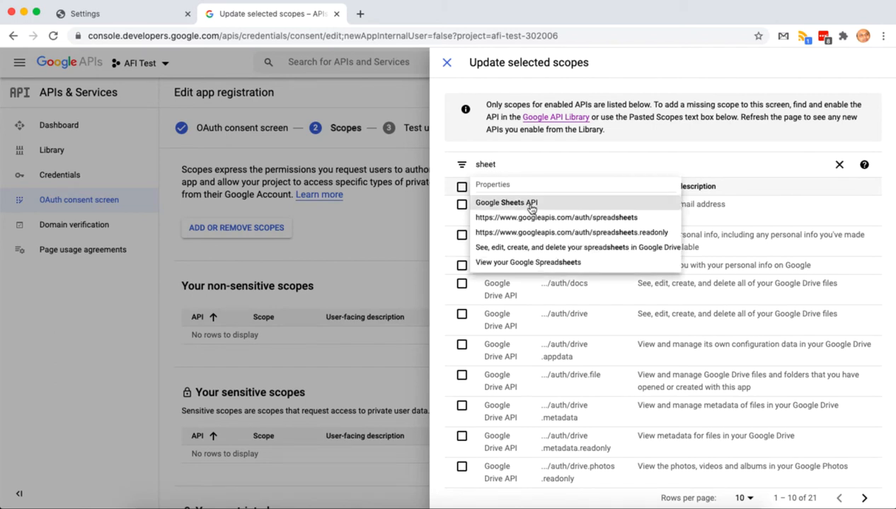
pyautogui.click(506, 203)
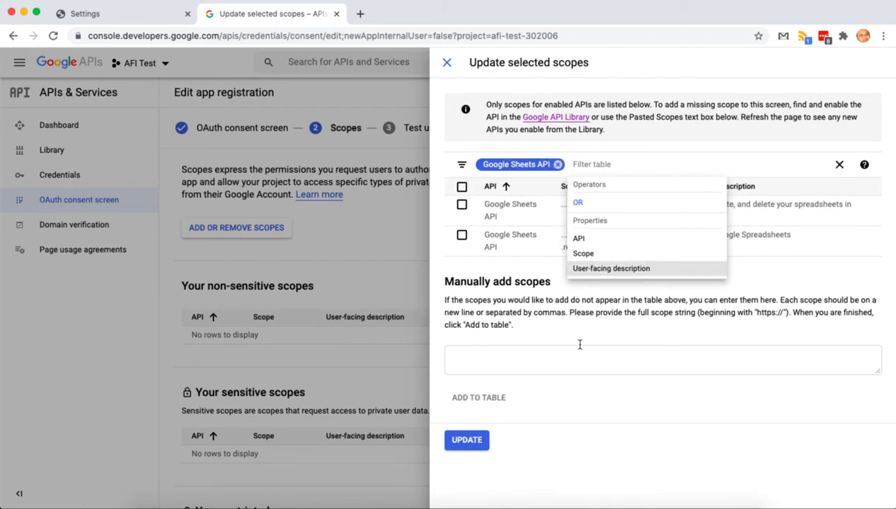
pyautogui.click(662, 359)
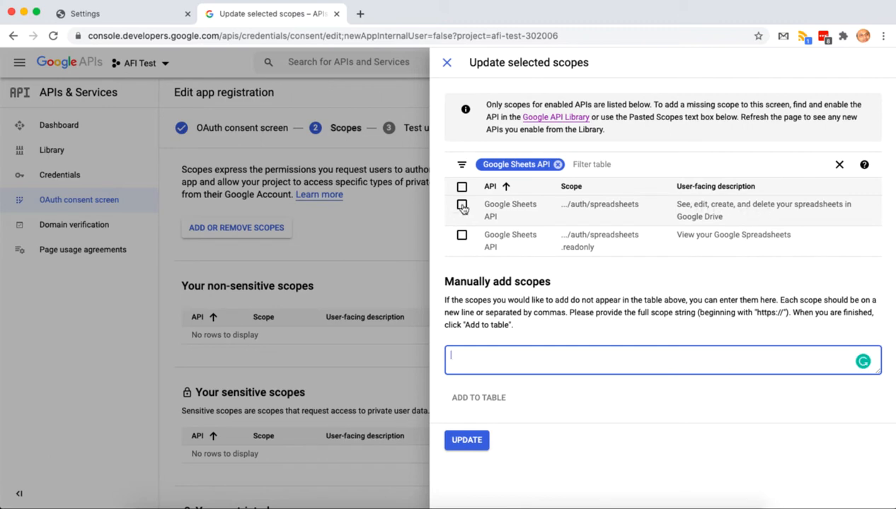
pyautogui.click(461, 205)
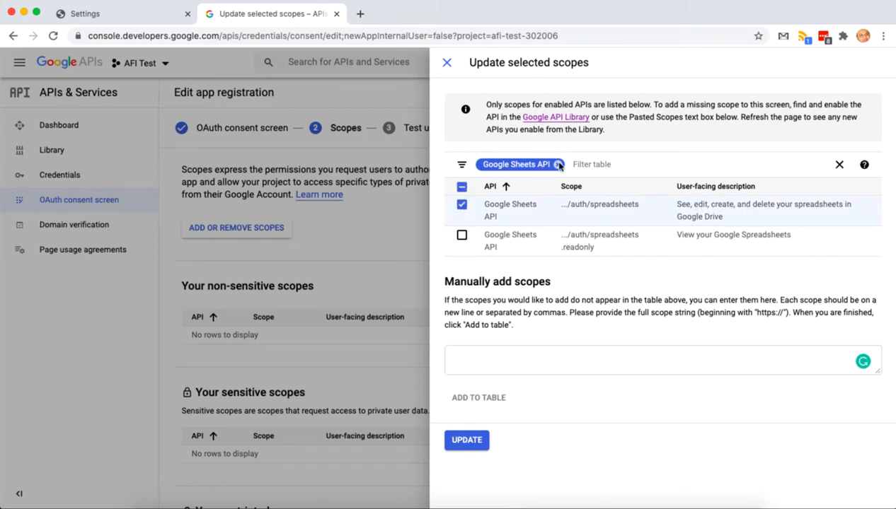
# - Filter by Google Drive API and select the drive.metadata.readonly scope
pyautogui.write('drive')
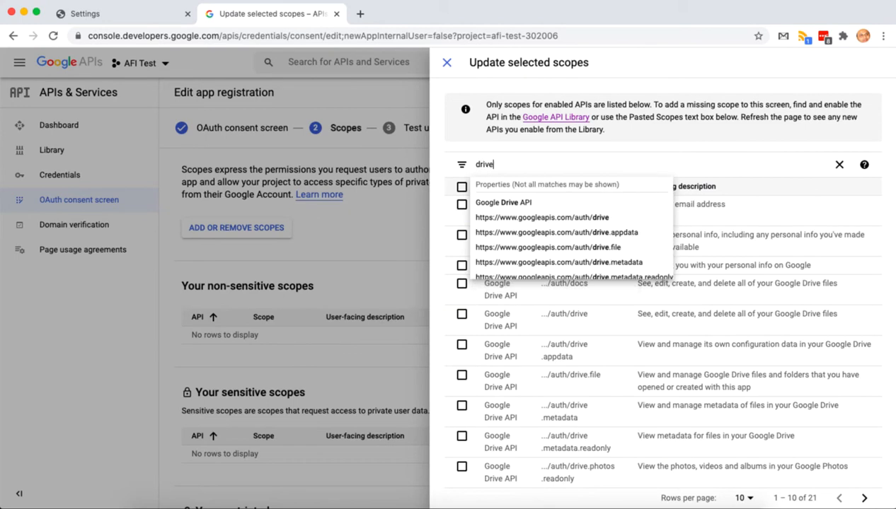
pyautogui.click(503, 202)
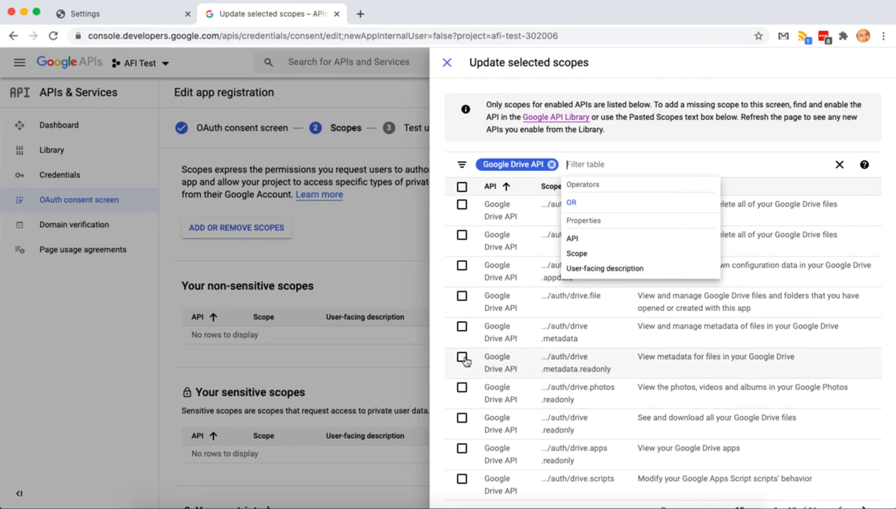
pyautogui.click(461, 357)
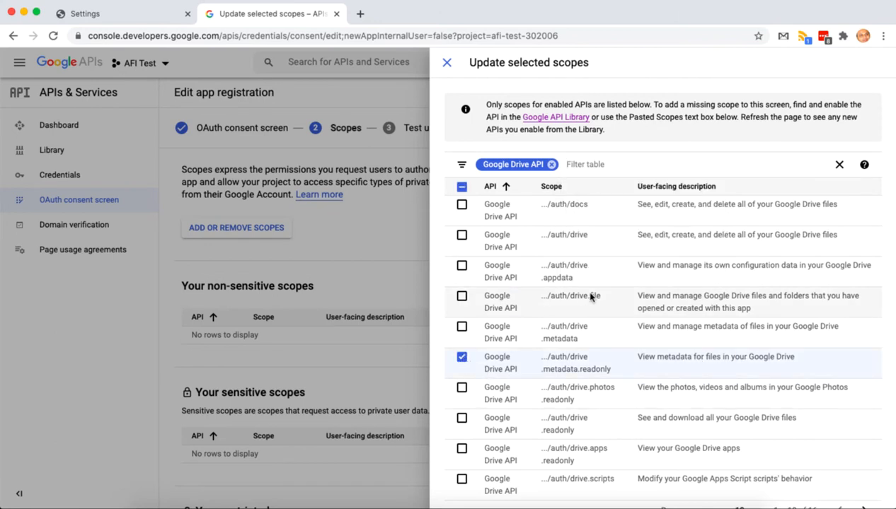
pyautogui.scroll(-3)
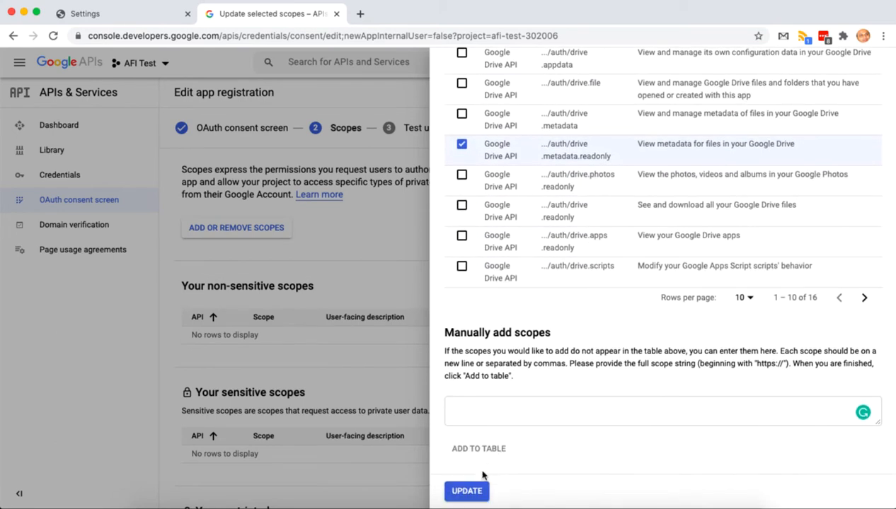
# - Save both scopes and finish the test users step without adding users
pyautogui.click(467, 491)
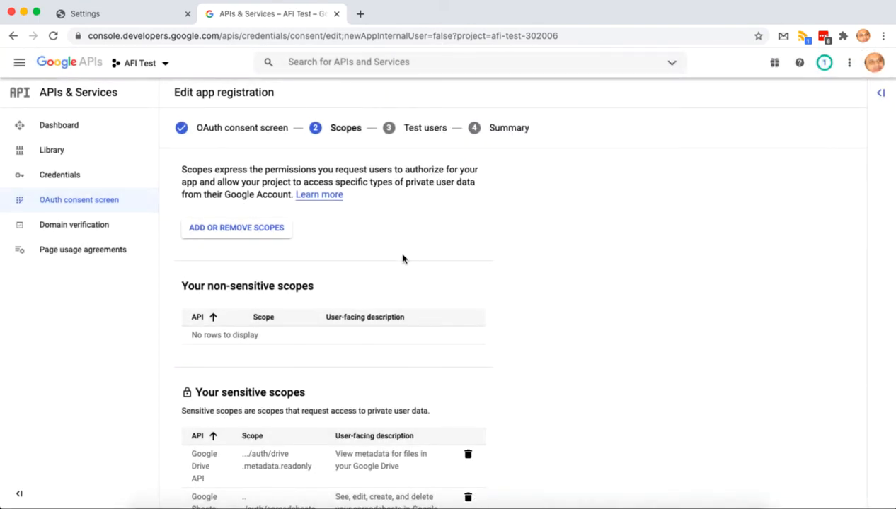
pyautogui.scroll(-3)
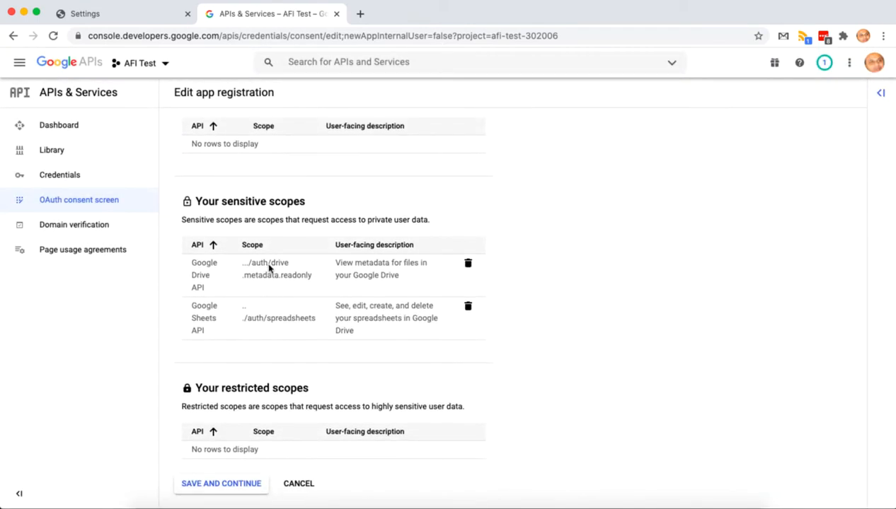
pyautogui.moveTo(304, 326)
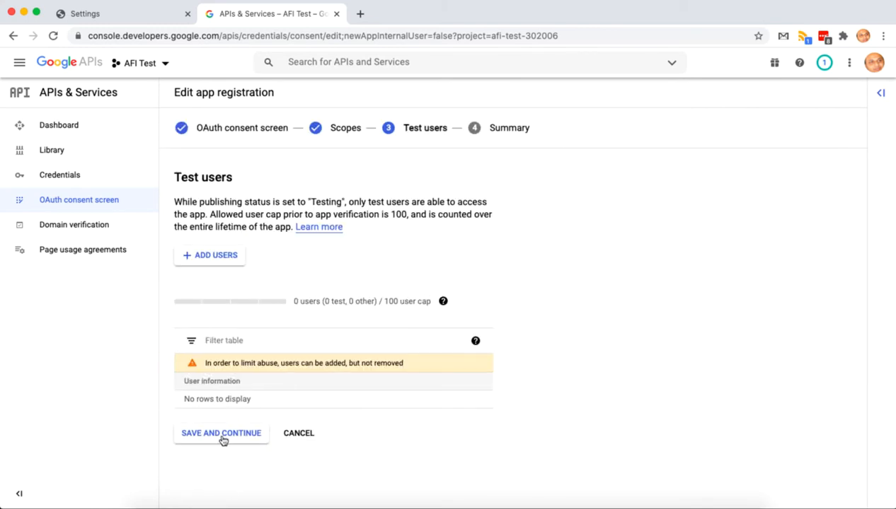
pyautogui.click(221, 433)
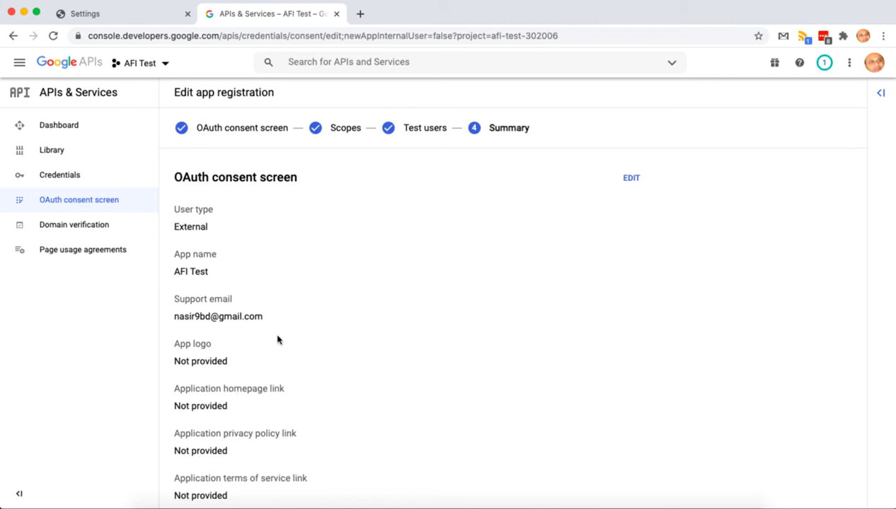
pyautogui.scroll(-3)
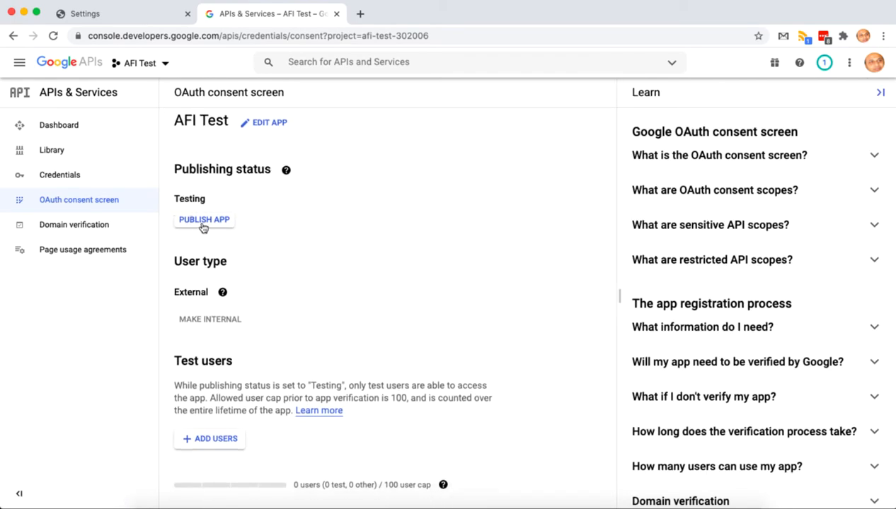
# - Publish the AFI Test app and confirm pushing it to production
pyautogui.click(203, 219)
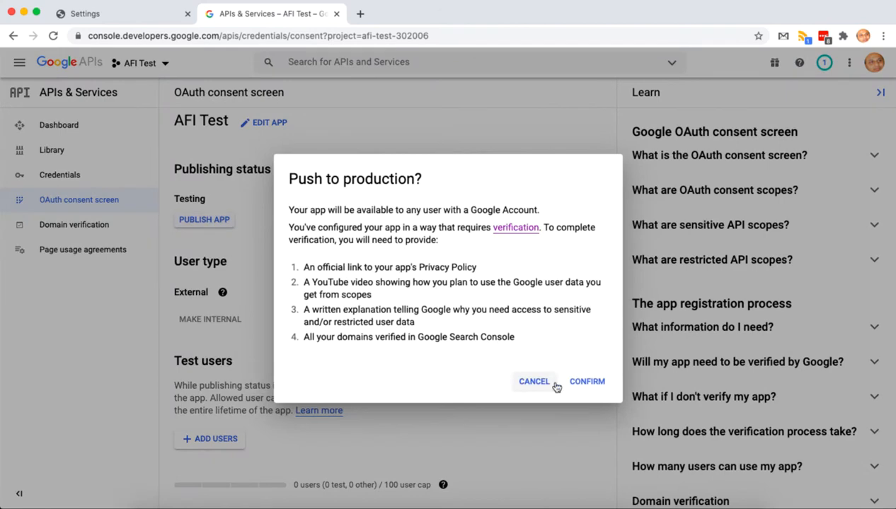
pyautogui.click(586, 382)
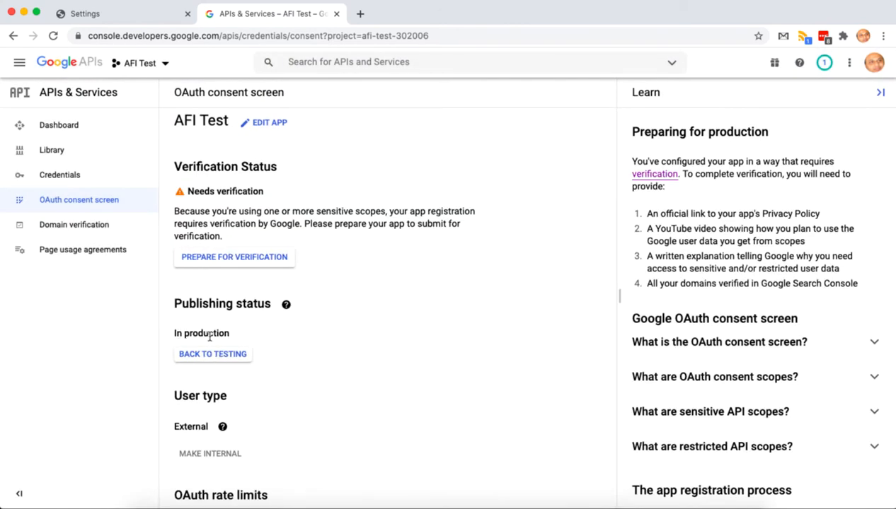
pyautogui.moveTo(59, 175)
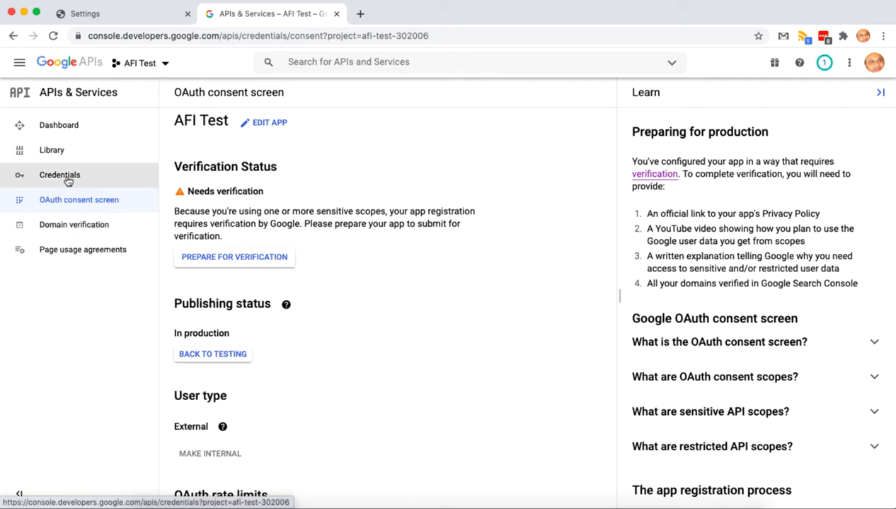
# - On the Credentials page, start creating an OAuth client ID
pyautogui.click(60, 175)
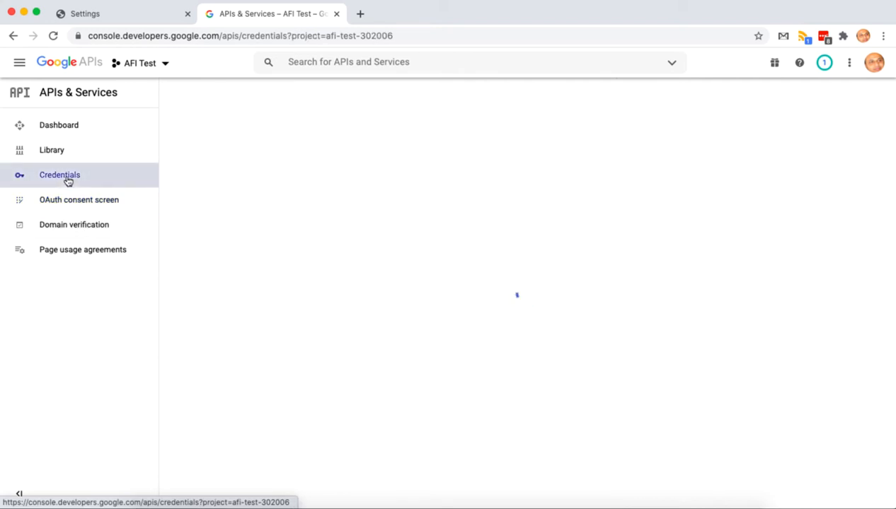
pyautogui.click(316, 92)
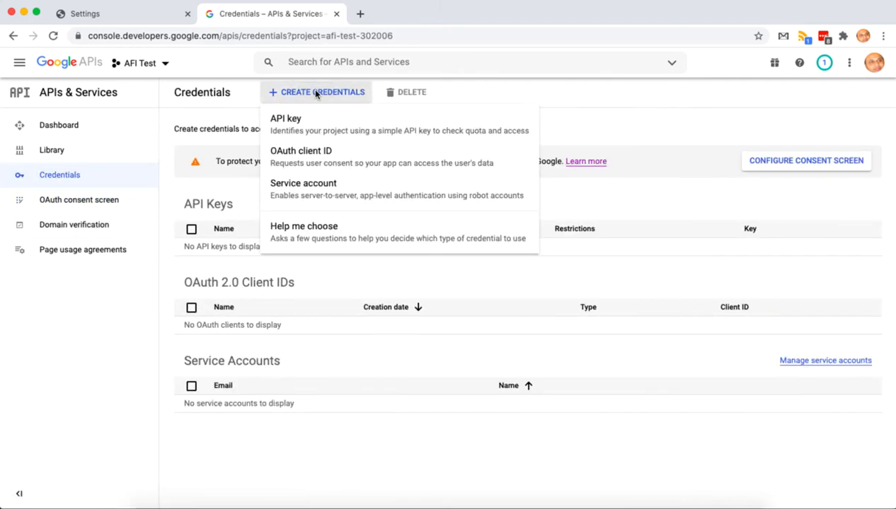
pyautogui.click(300, 151)
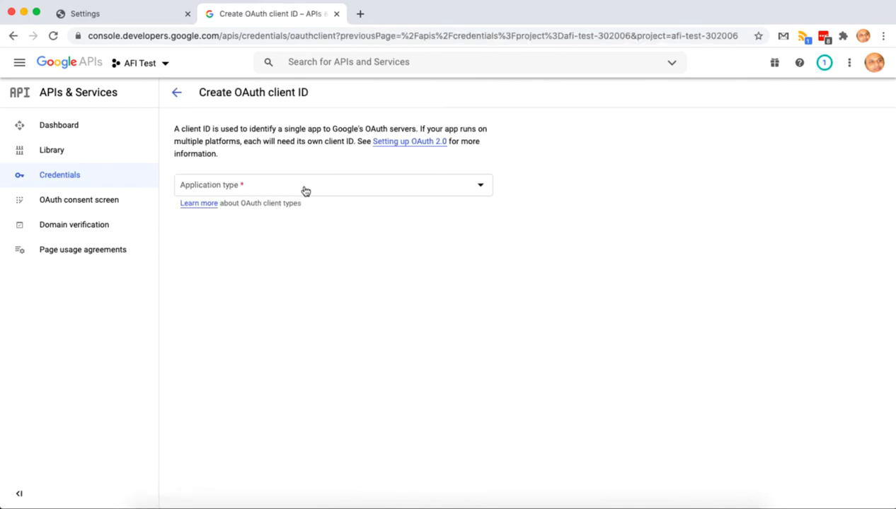
# - Set application type to Web application and name the client 'AFI Test'
pyautogui.click(333, 185)
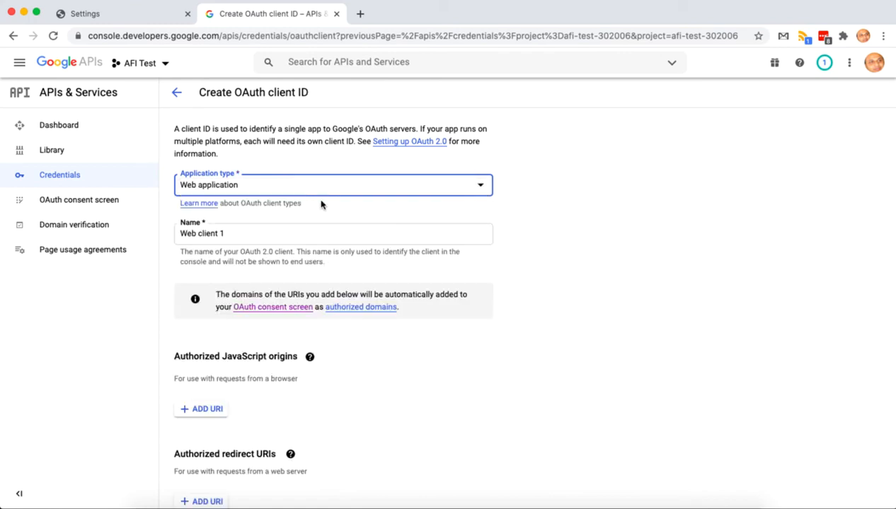
pyautogui.click(332, 233)
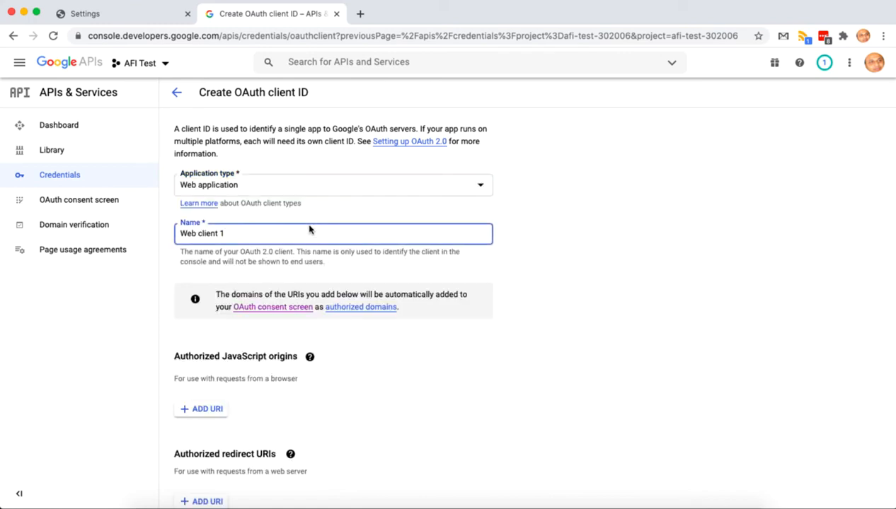
pyautogui.write('AFI')
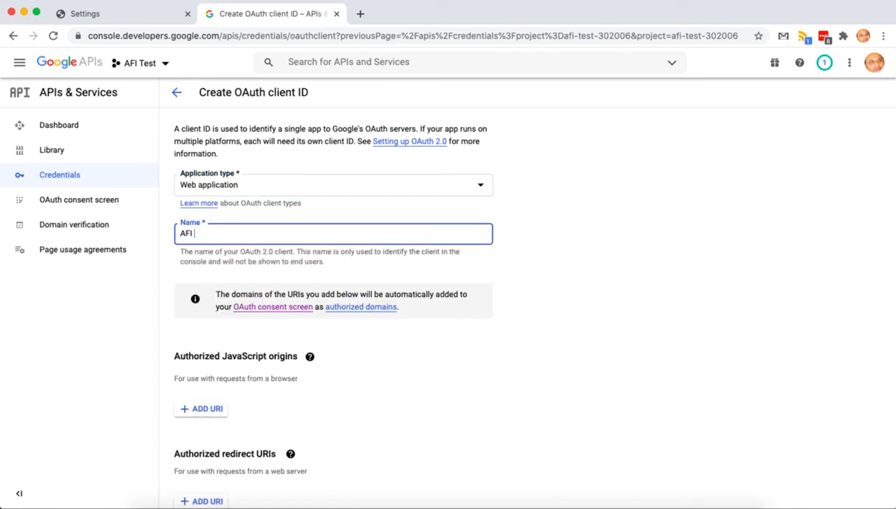
pyautogui.write('Test')
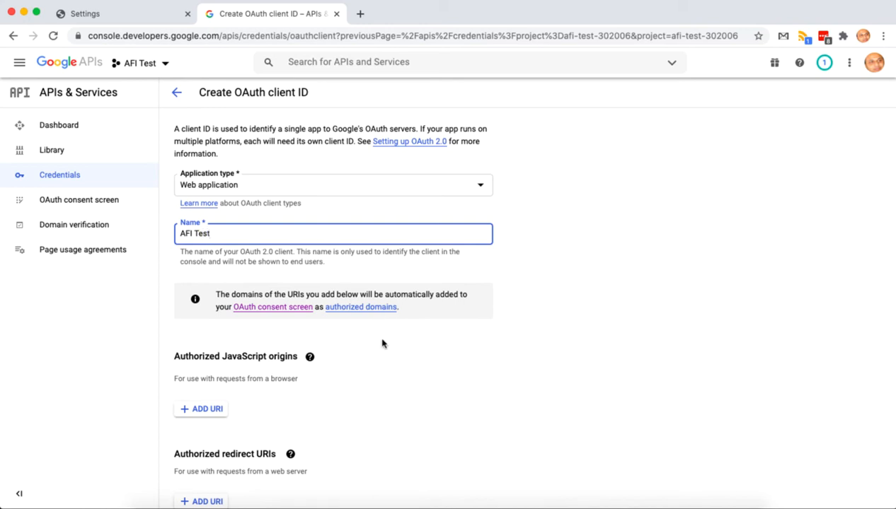
pyautogui.scroll(-3)
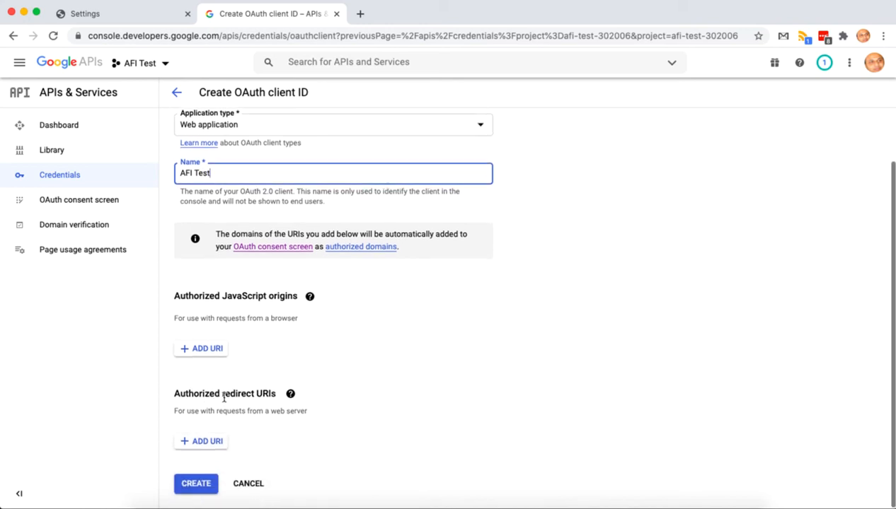
# - Add the plugin's pluginja.com redirect URI from the AFI tab and create the client
pyautogui.click(201, 441)
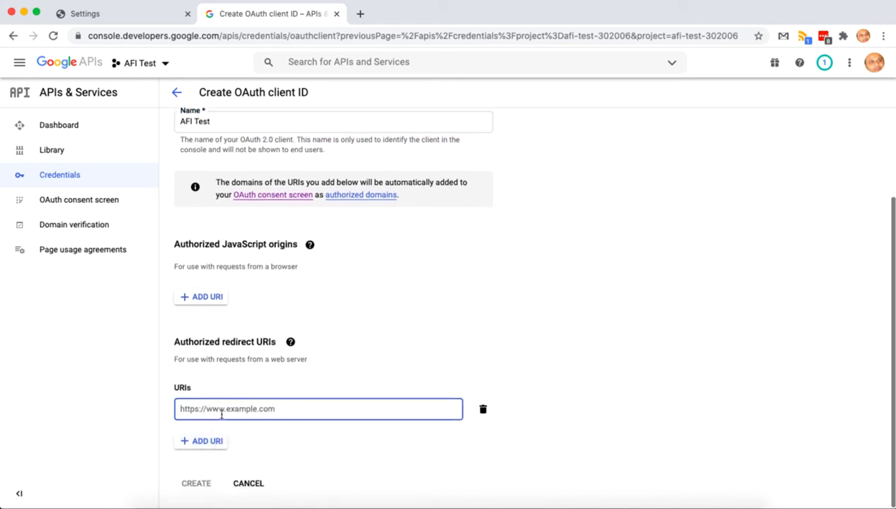
pyautogui.click(120, 14)
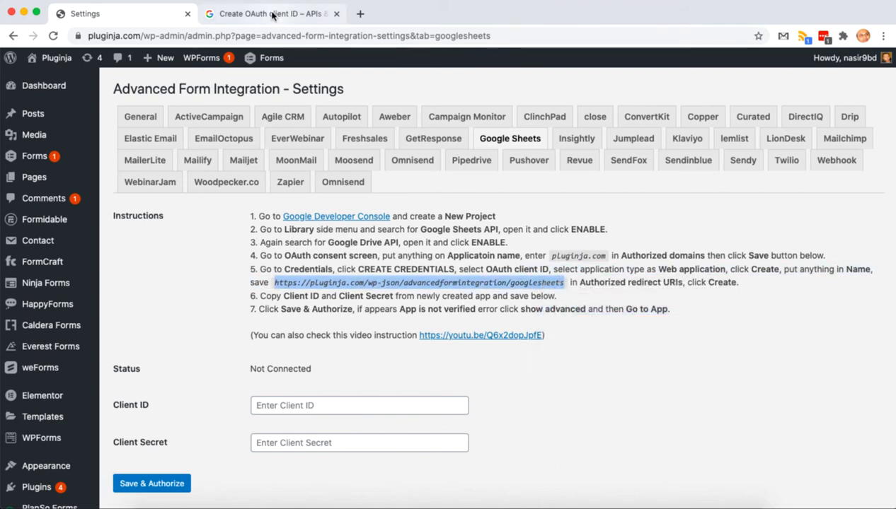
pyautogui.click(271, 13)
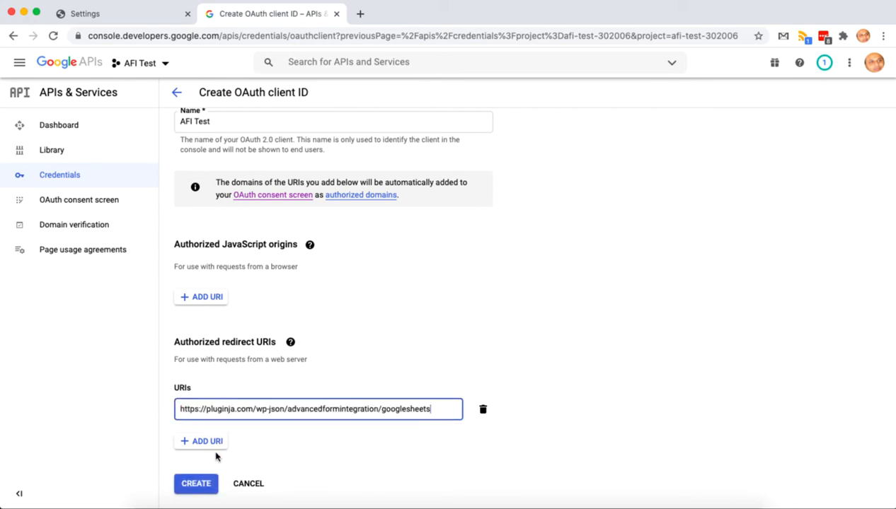
pyautogui.click(196, 483)
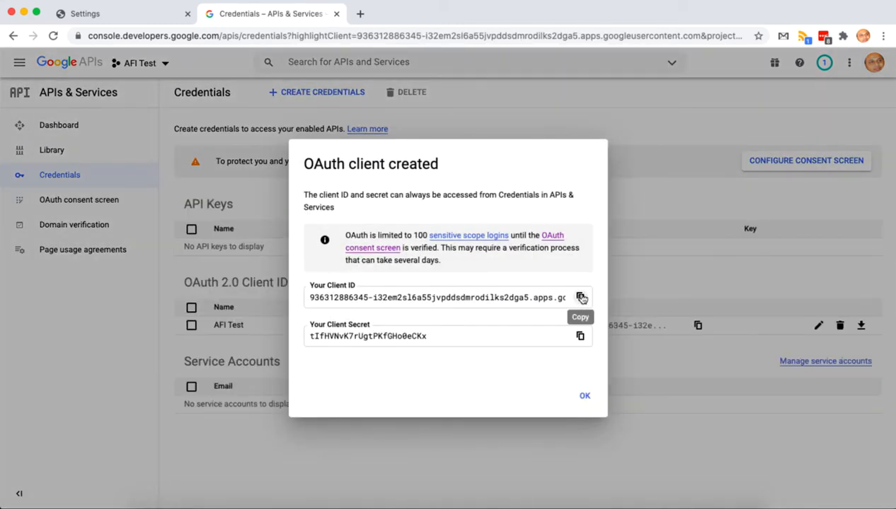
# - Enter client ID pddsdmrodilks2dga5.apps.googleusercontent.com and the client secret into AFI's Google Sheets settings
pyautogui.click(120, 13)
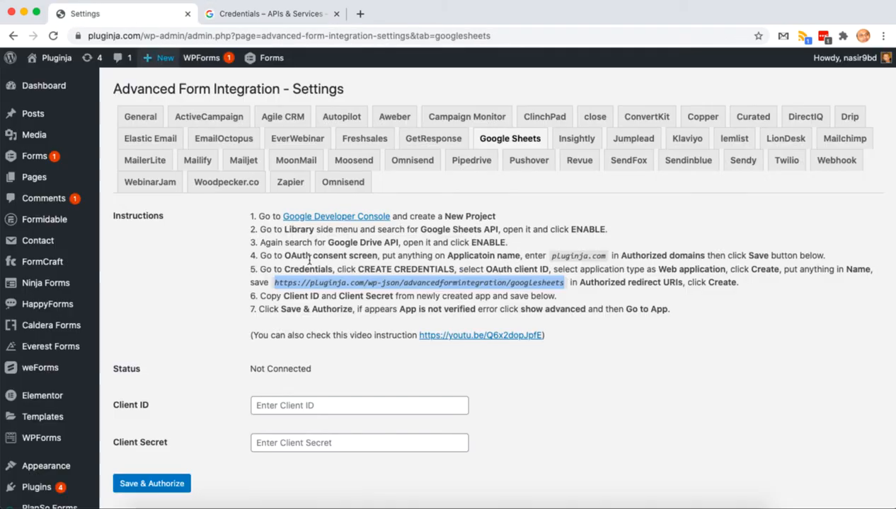
pyautogui.write('pddsdmrodilks2dga5.apps.googleusercontent.com')
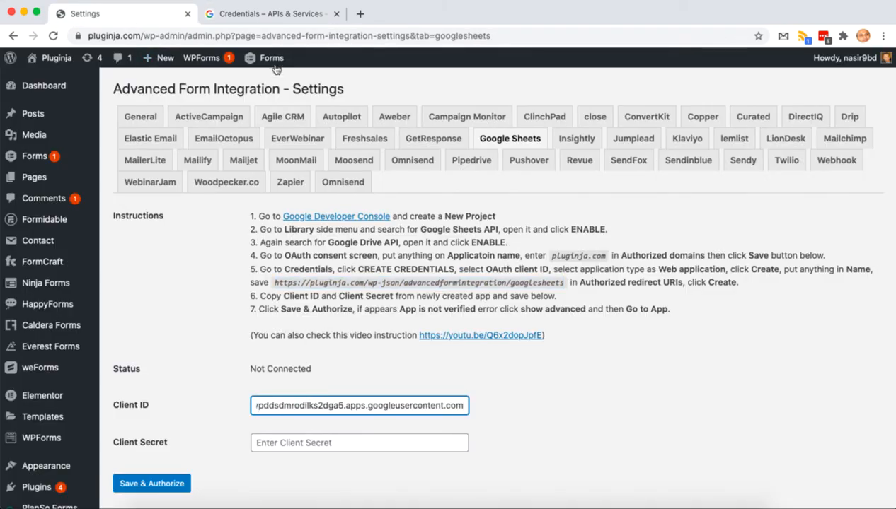
pyautogui.click(273, 14)
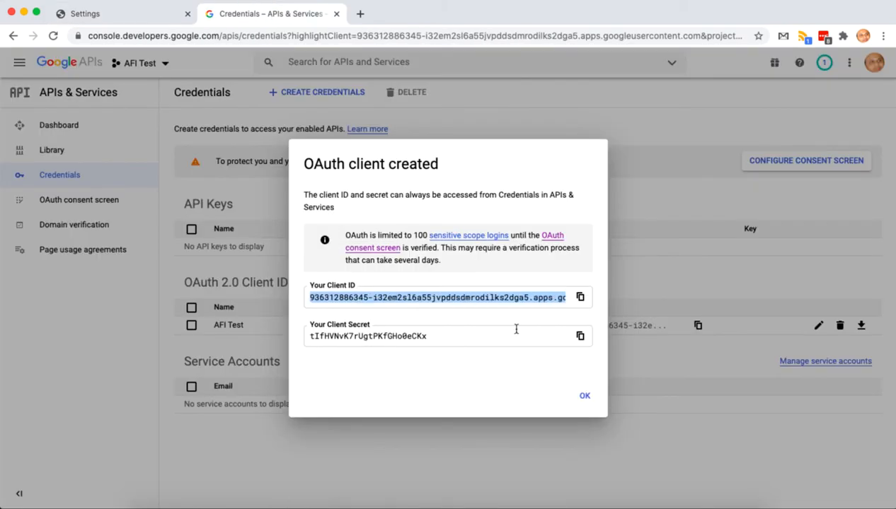
pyautogui.click(580, 336)
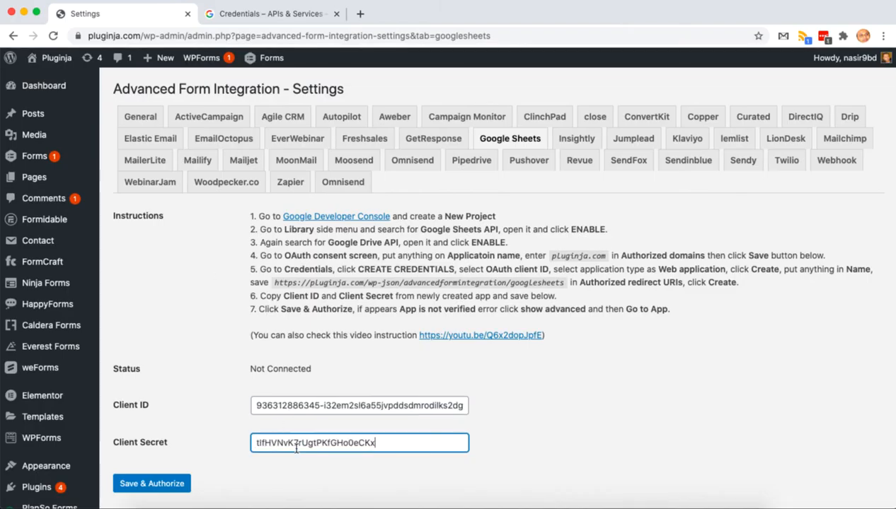
pyautogui.scroll(3)
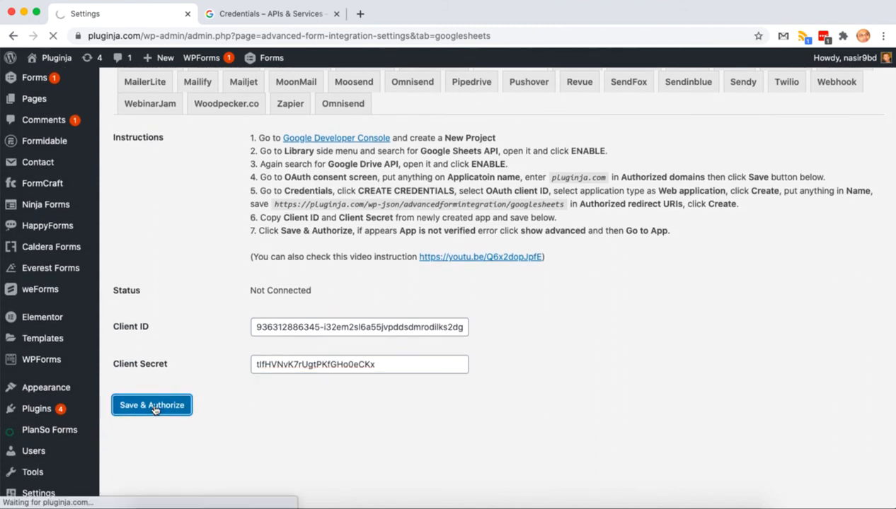
# - Save & Authorize, pick the Google account, and proceed past the unverified pluginja.com warning
pyautogui.click(152, 405)
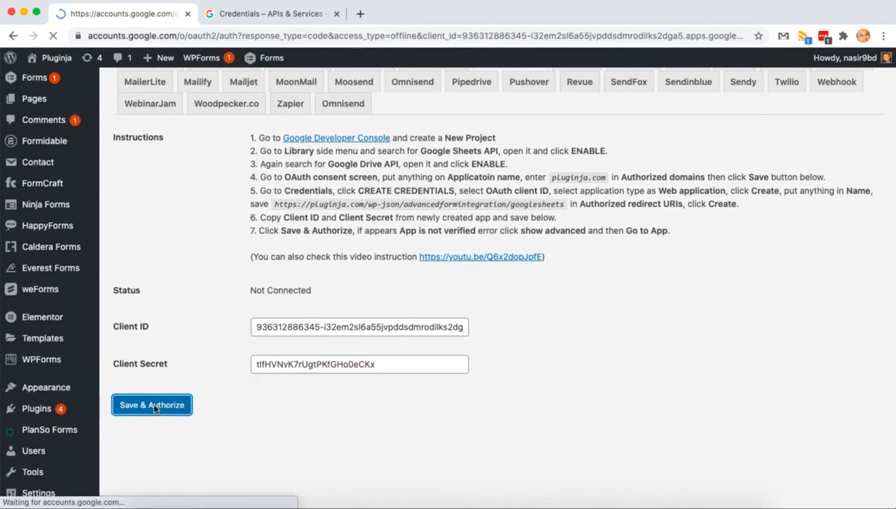
pyautogui.click(152, 405)
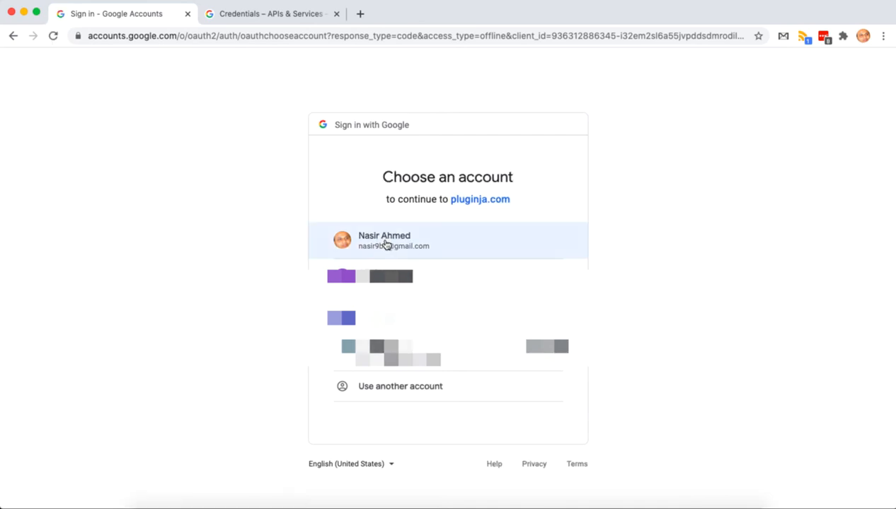
pyautogui.click(384, 240)
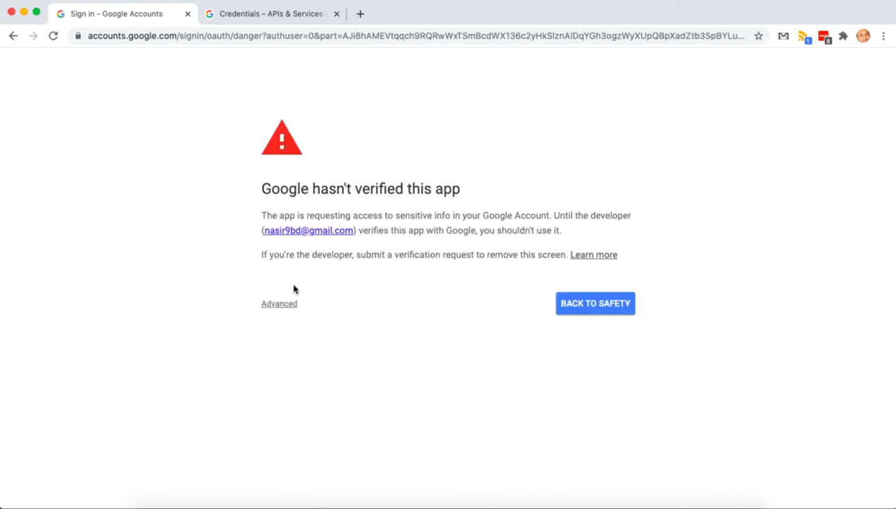
pyautogui.click(278, 303)
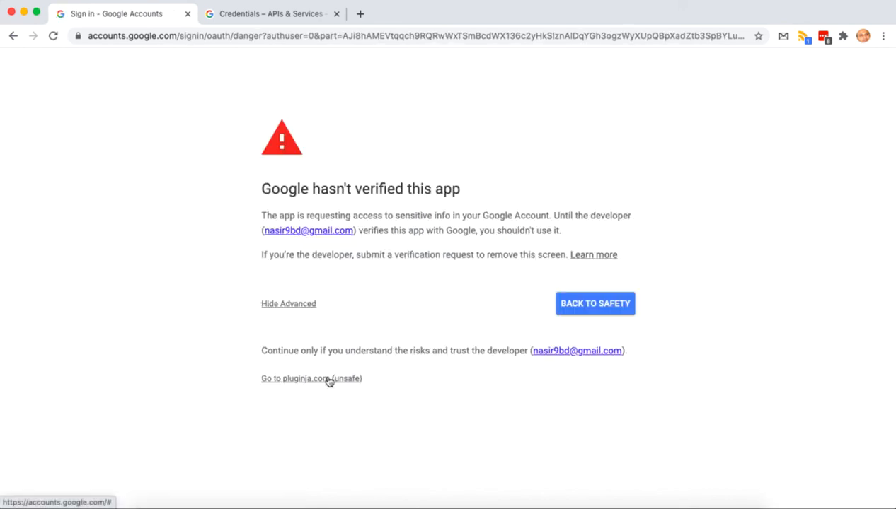
pyautogui.click(311, 378)
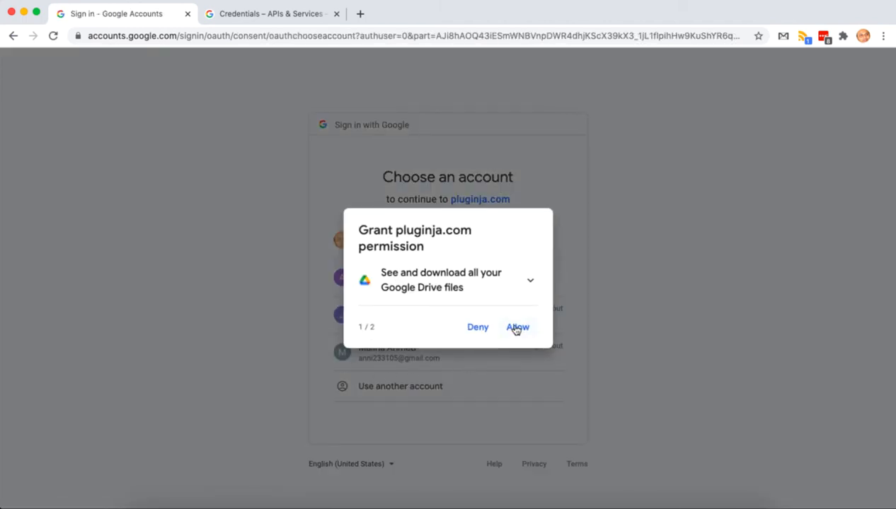
# - Allow pluginja.com access to Google Drive files and spreadsheets, then confirm
pyautogui.click(517, 327)
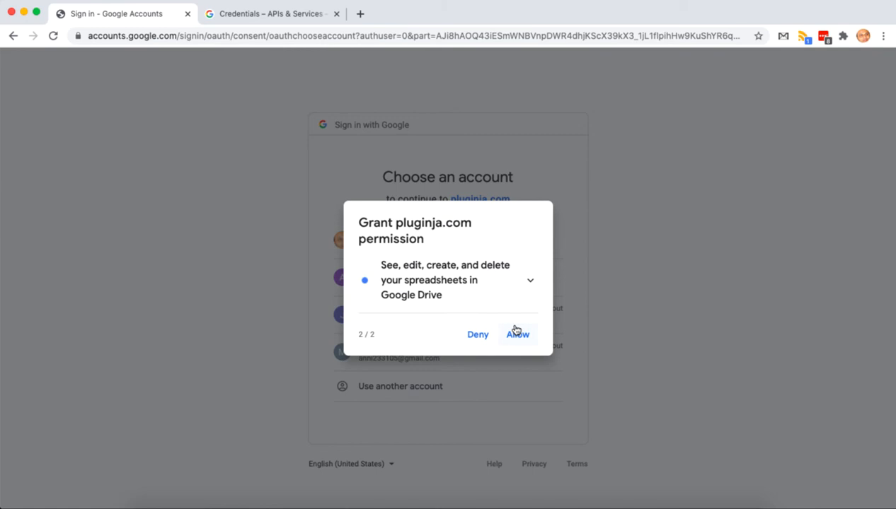
pyautogui.moveTo(522, 335)
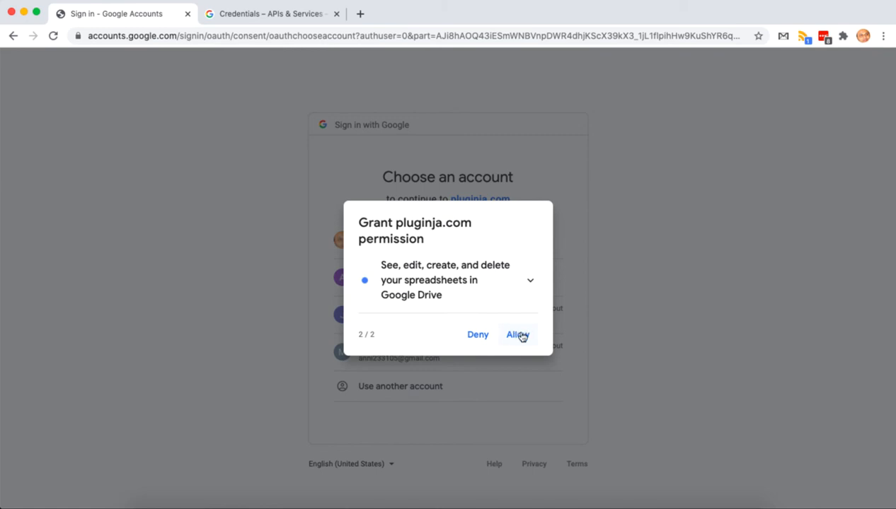
pyautogui.click(517, 335)
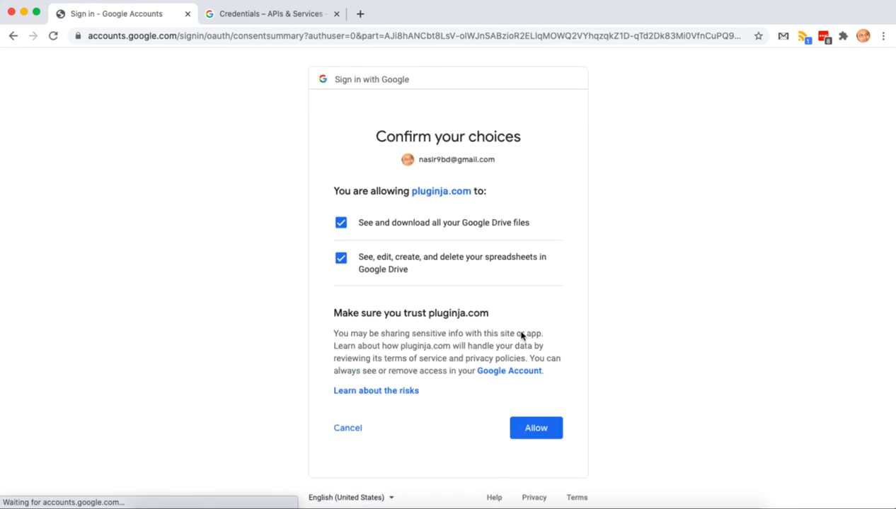
pyautogui.click(535, 429)
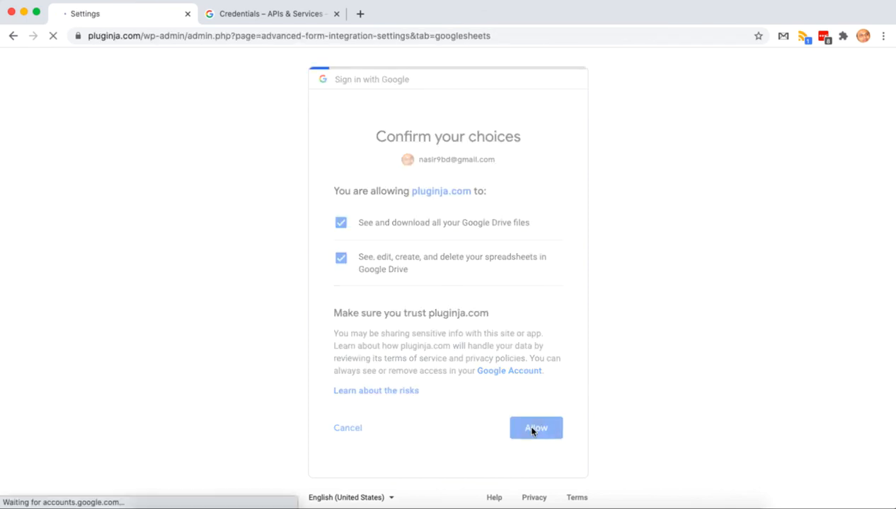
# - Return to the Google Sheets settings and verify the status reads Connected
pyautogui.click(536, 428)
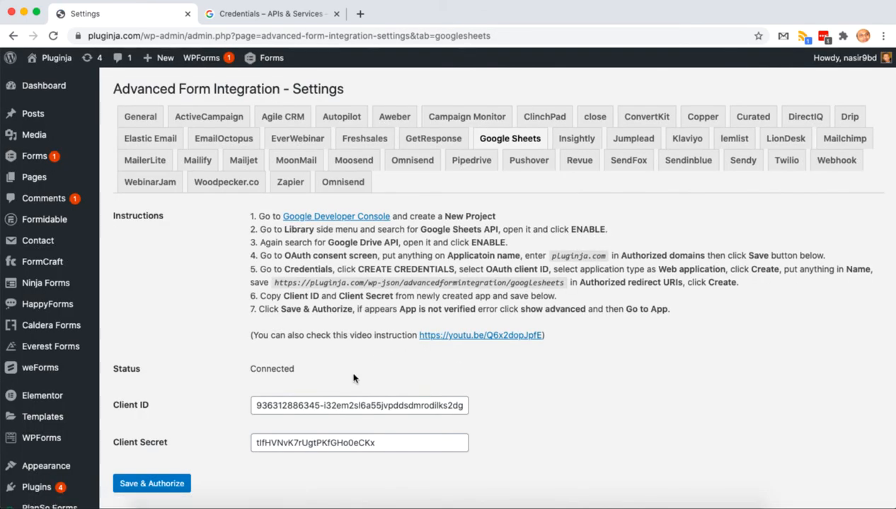
pyautogui.scroll(-3)
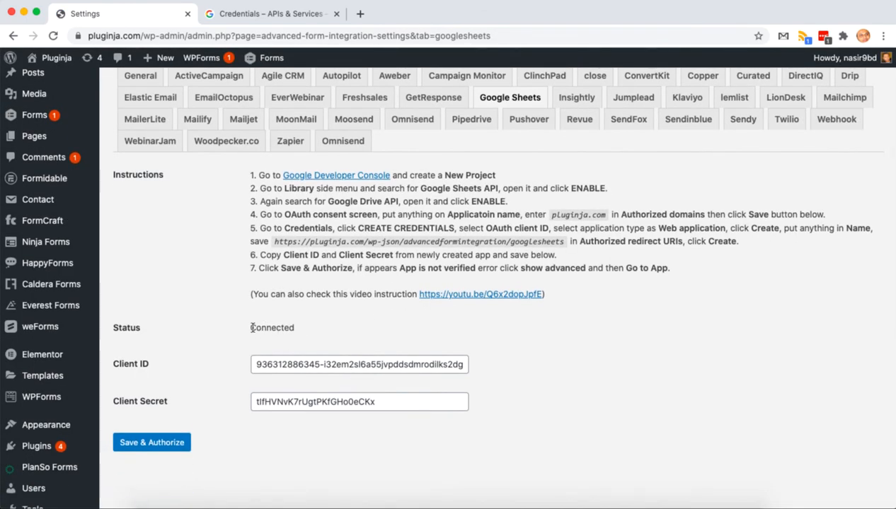
pyautogui.scroll(-3)
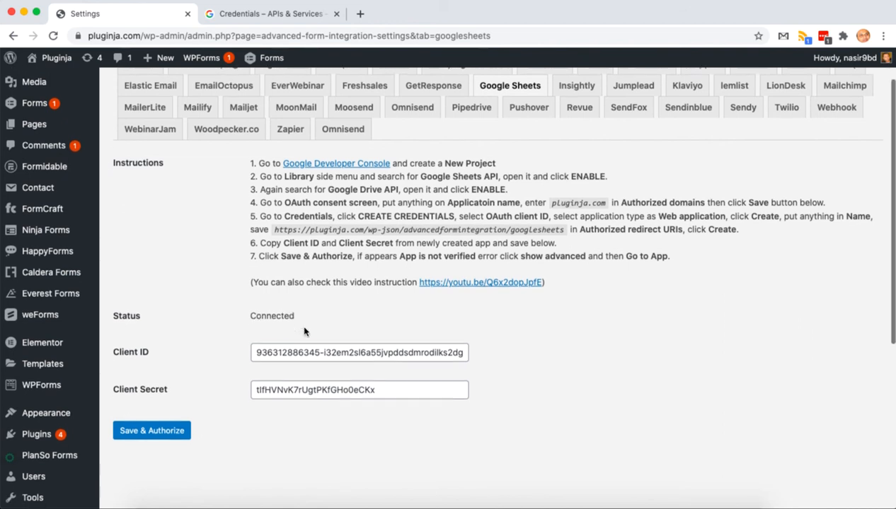